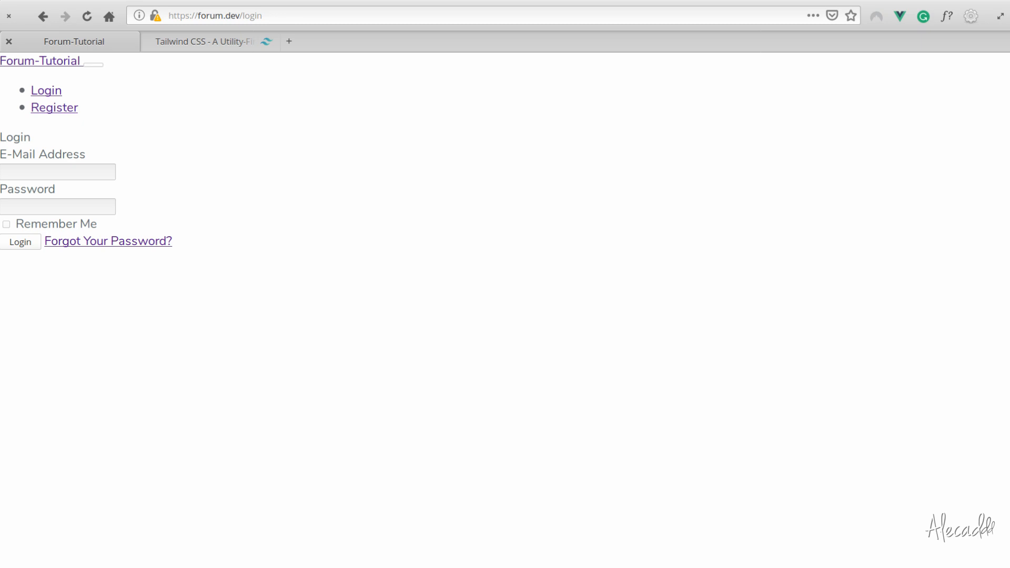
pyautogui.moveTo(430, 341)
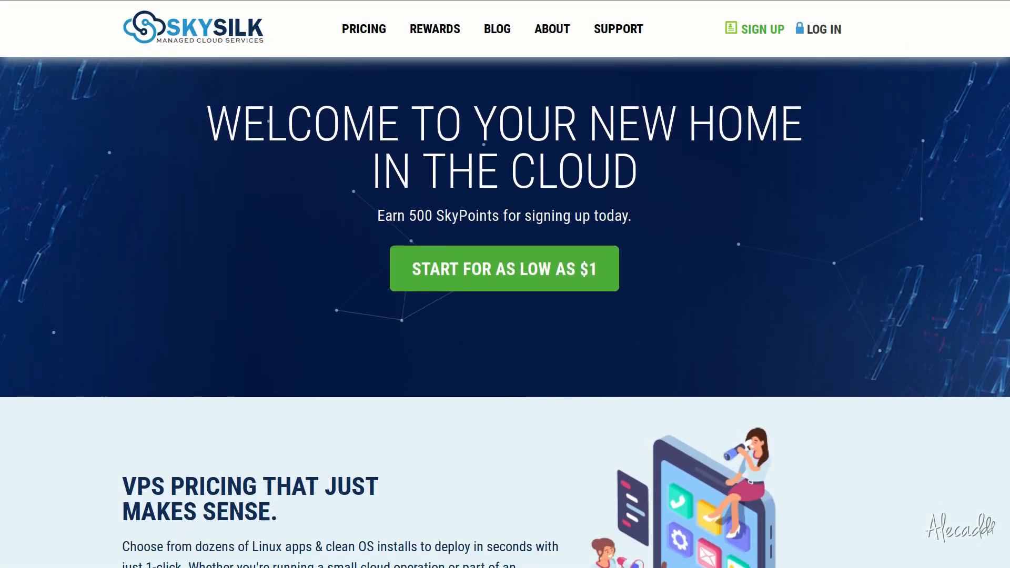
# Browse the demo site, visiting its Contact and Blog pages
pyautogui.scroll(-3)
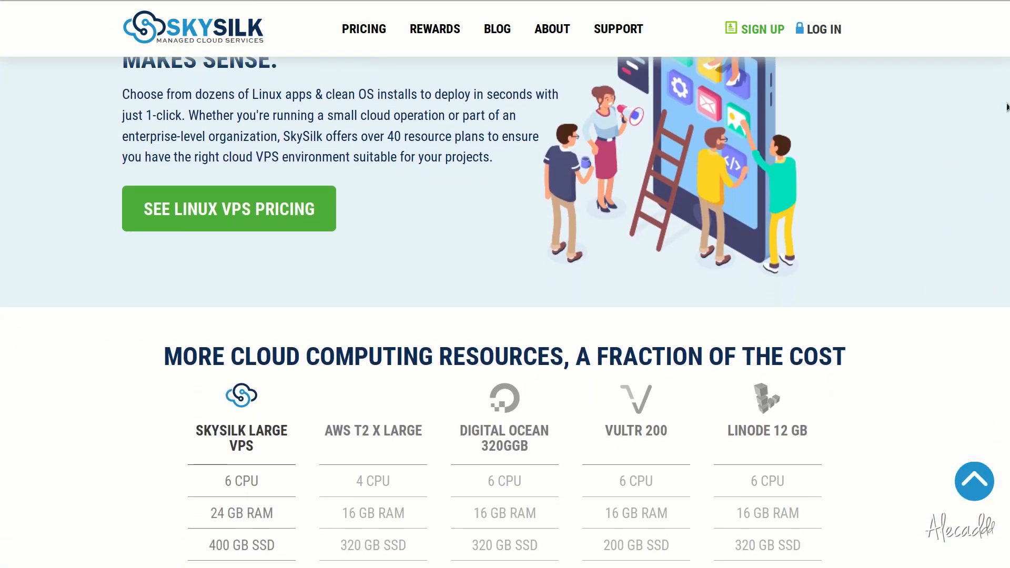
pyautogui.scroll(-3)
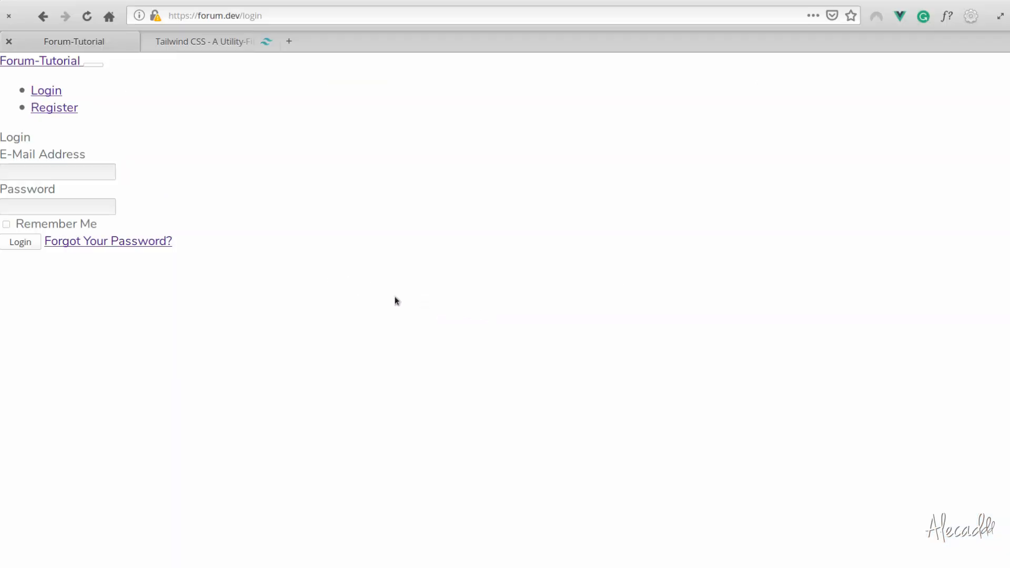
pyautogui.moveTo(387, 141)
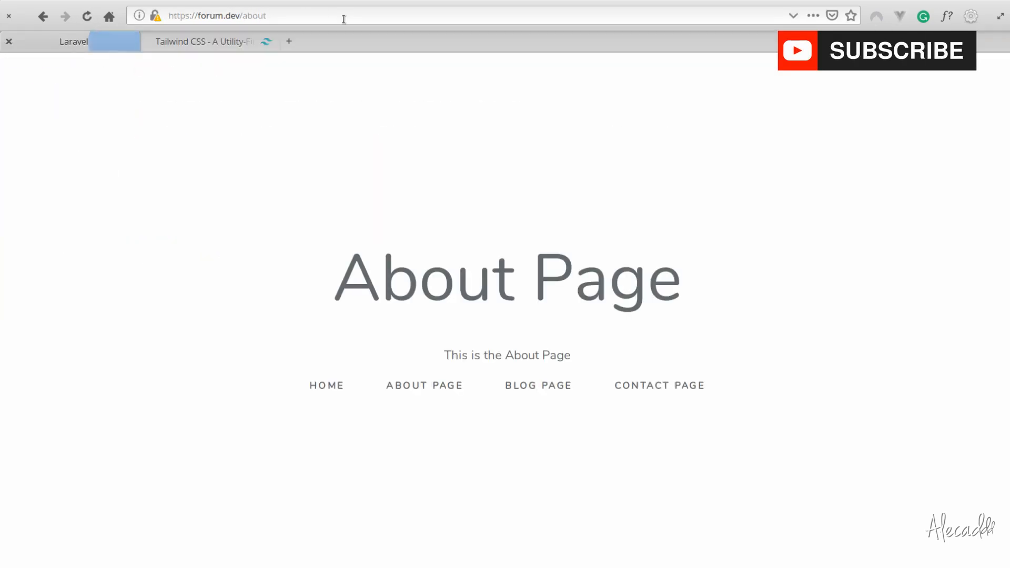
pyautogui.click(659, 385)
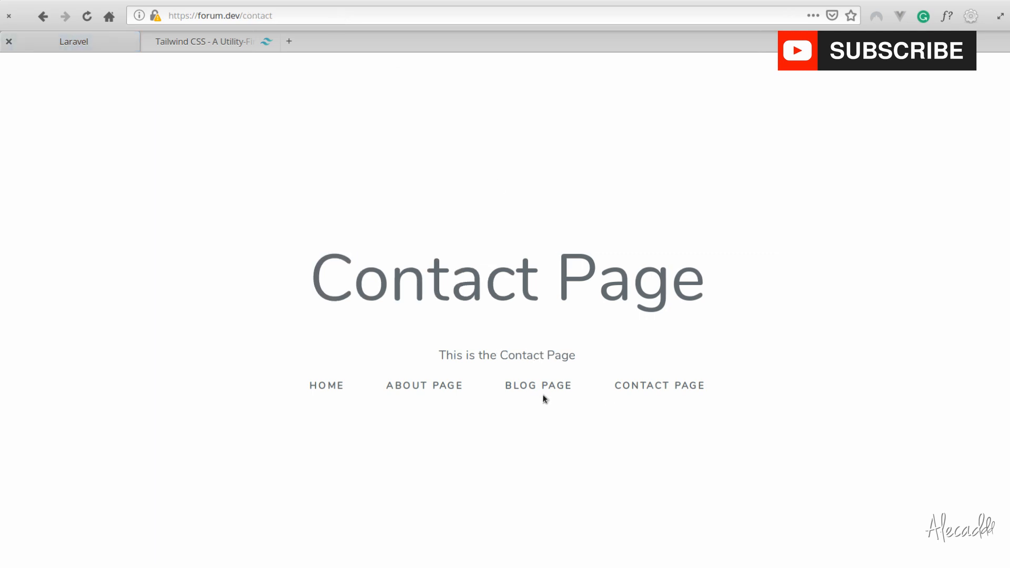
pyautogui.click(538, 385)
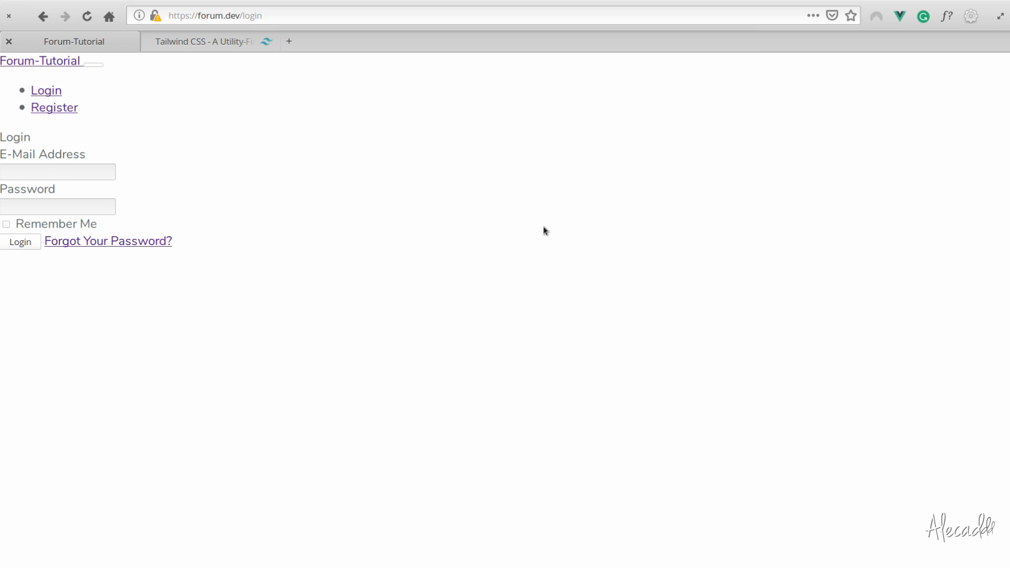
# On tailwindcss.com, go to the documentation's 'What is Tailwind?' introduction via Learn More
pyautogui.click(204, 41)
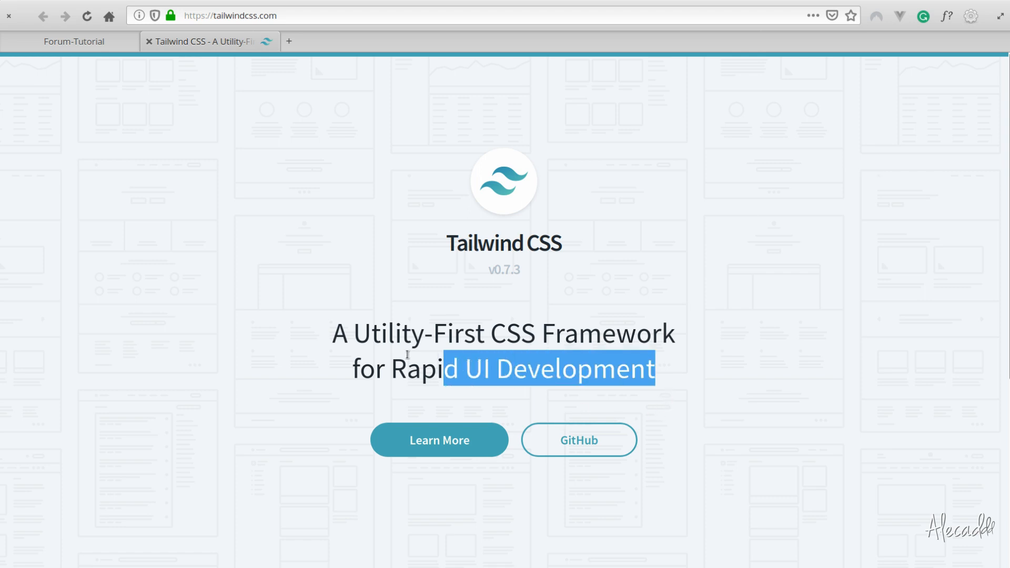
pyautogui.click(726, 252)
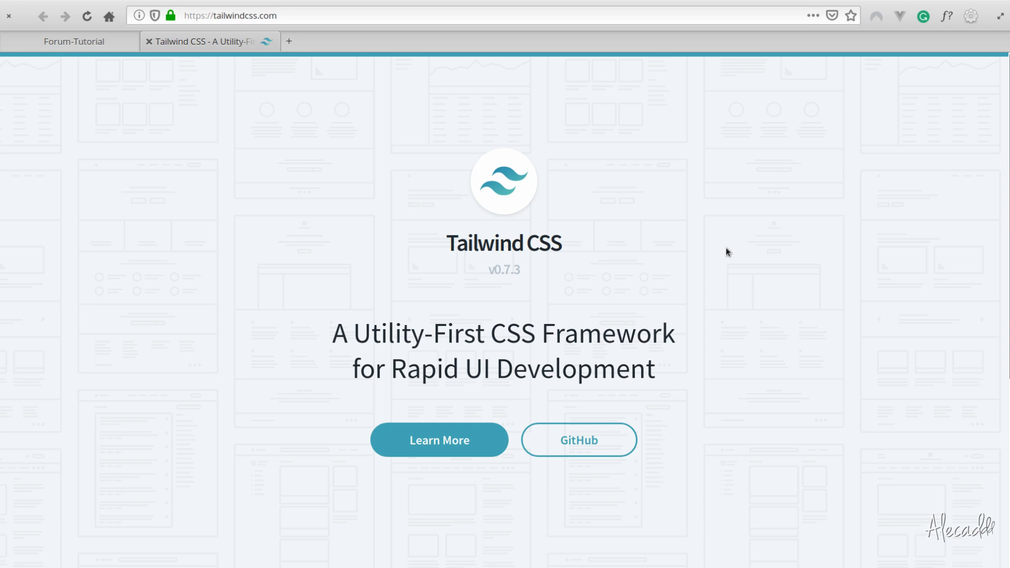
pyautogui.doubleClick(469, 243)
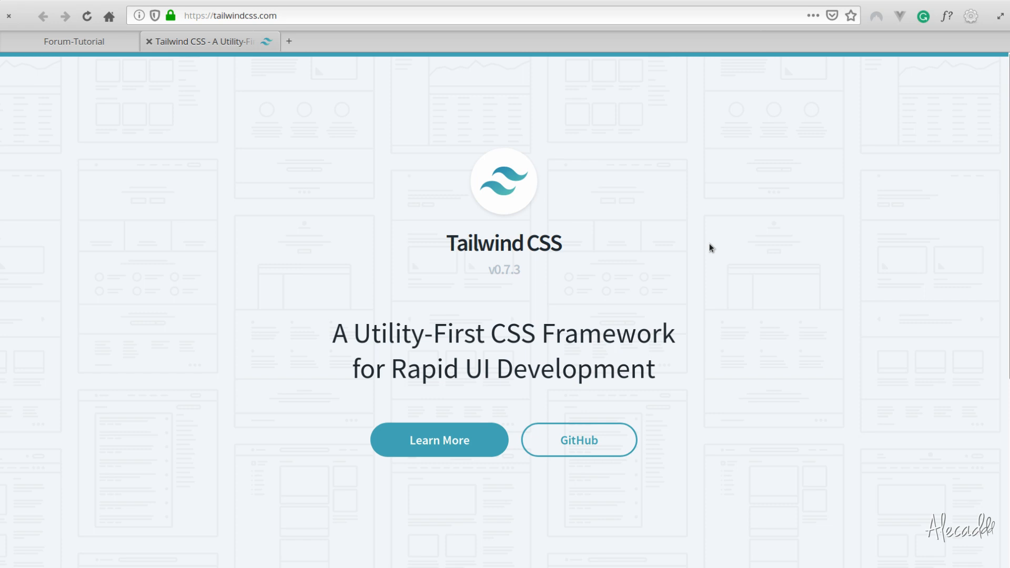
pyautogui.moveTo(353, 447)
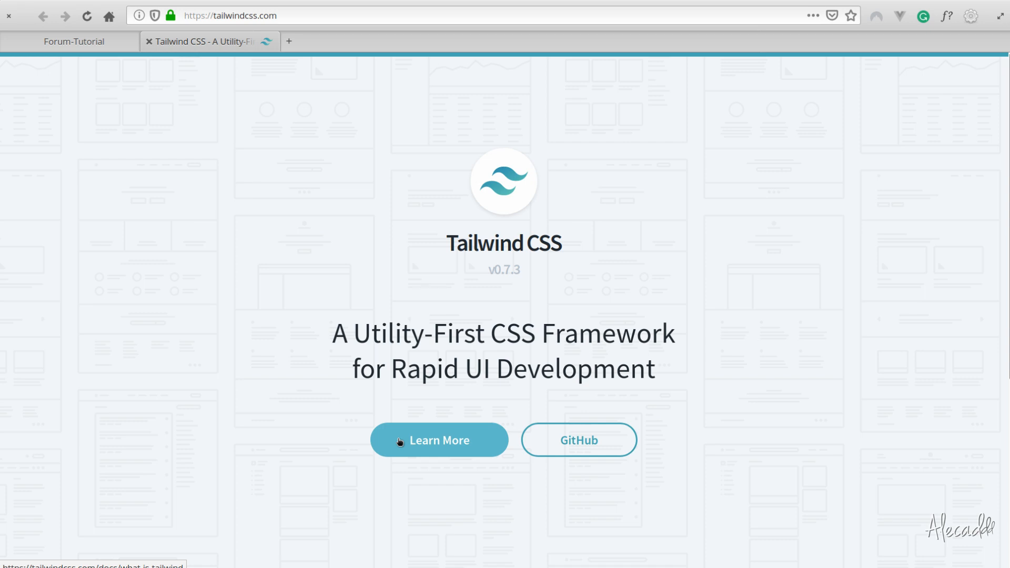
pyautogui.click(439, 440)
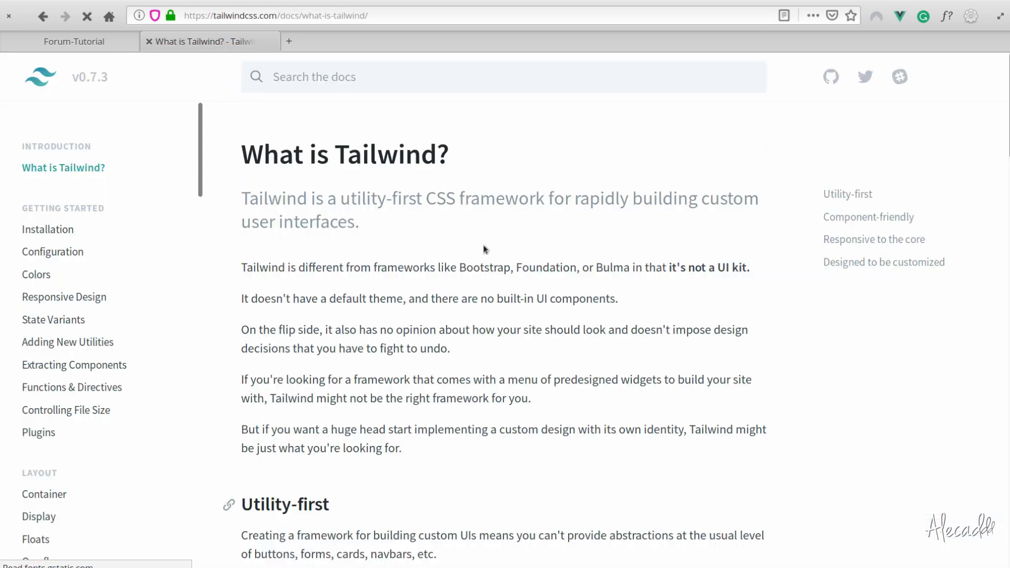
# From the Installation guide, run npm install tailwindcss --save-dev in the terminal
pyautogui.click(48, 229)
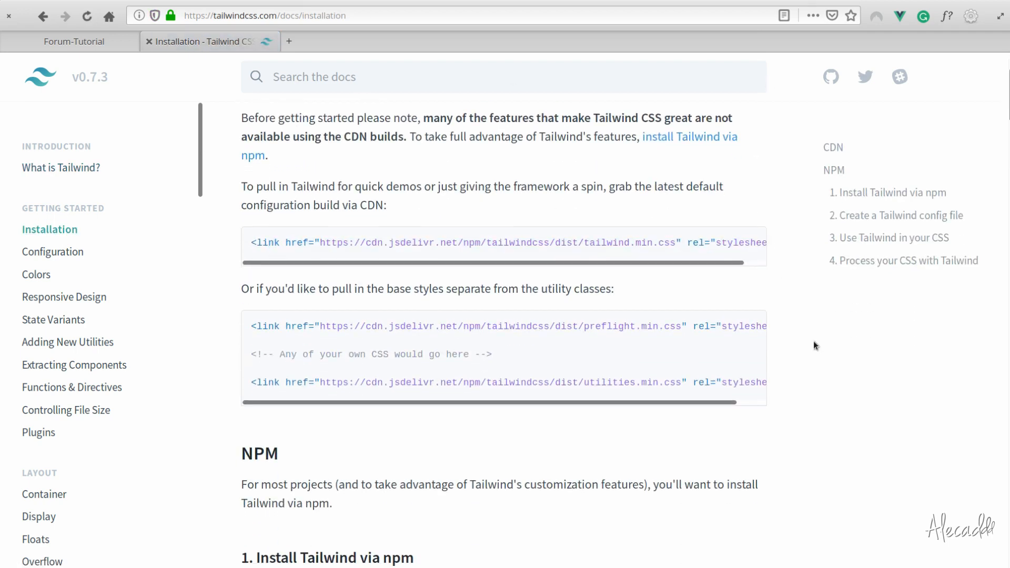
pyautogui.scroll(-3)
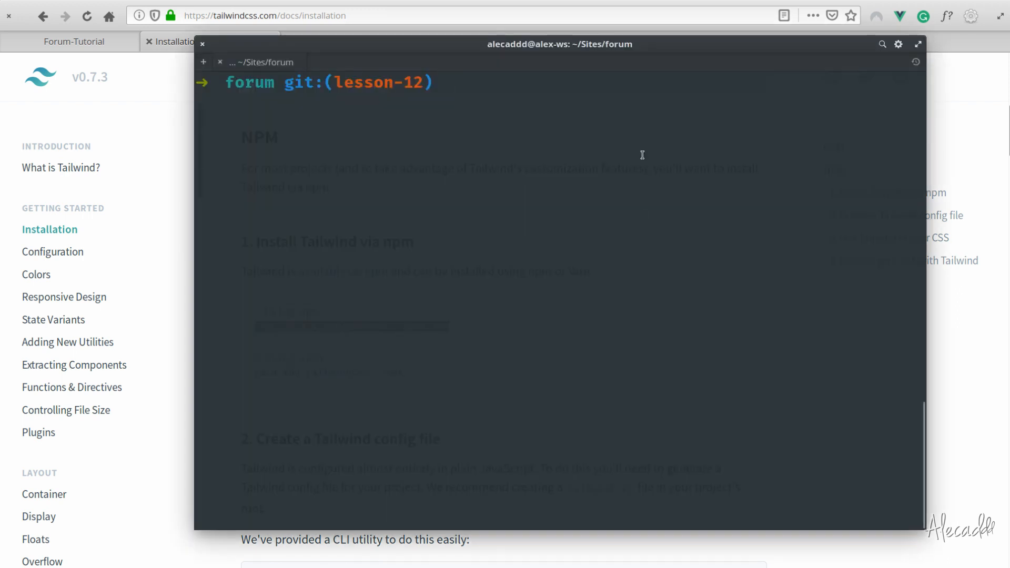
pyautogui.write('npm install tailwindcss --save-dev')
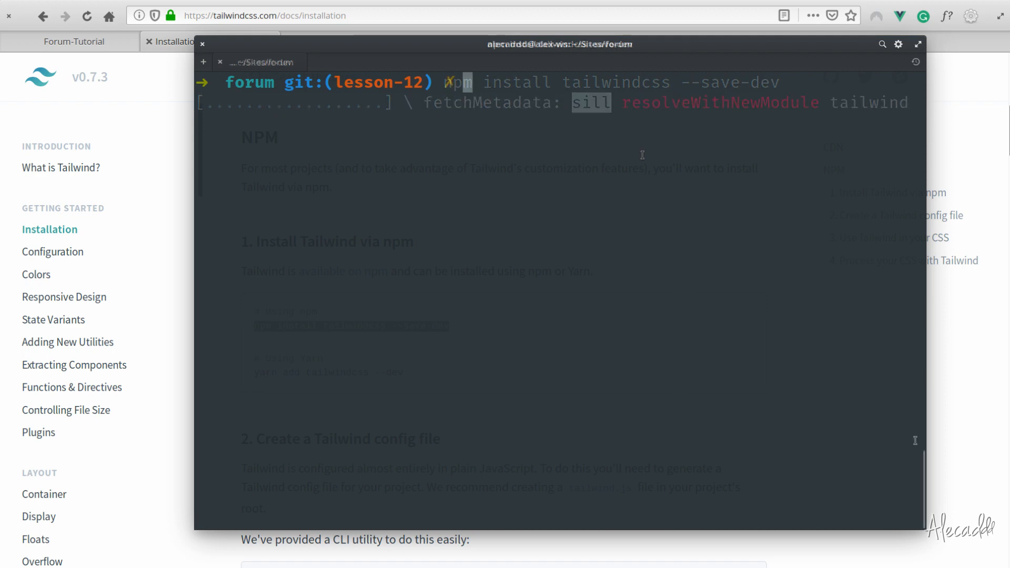
# Copy ./node_modules/.bin/tailwind init from the docs and run it to generate tailwind.js
pyautogui.click(202, 44)
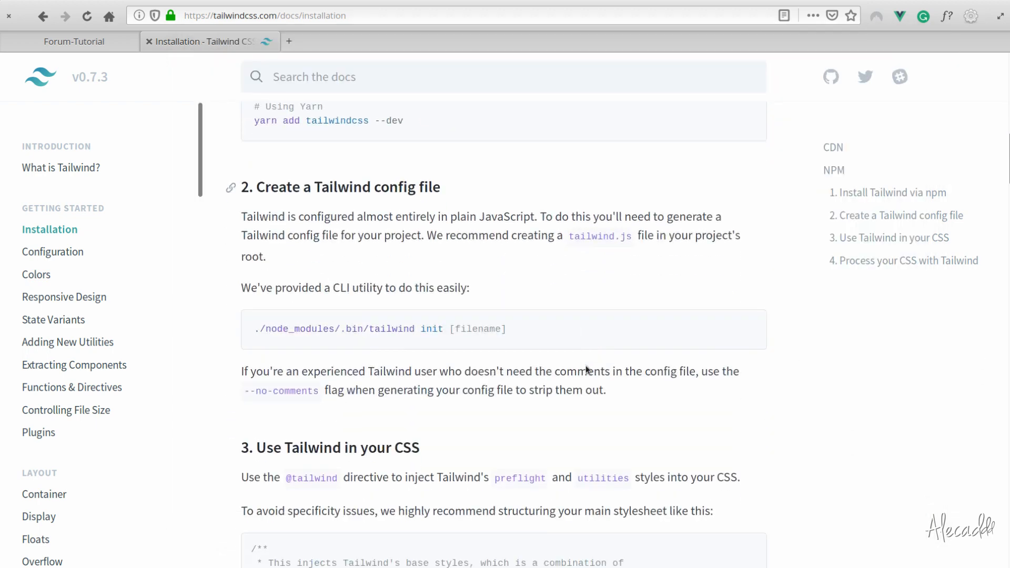
pyautogui.scroll(-3)
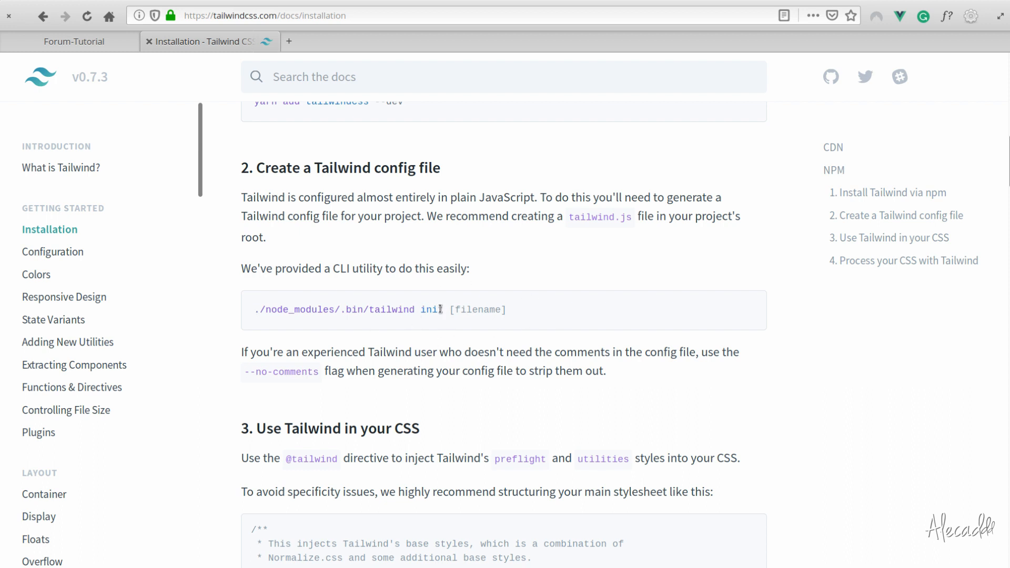
pyautogui.doubleClick(348, 310)
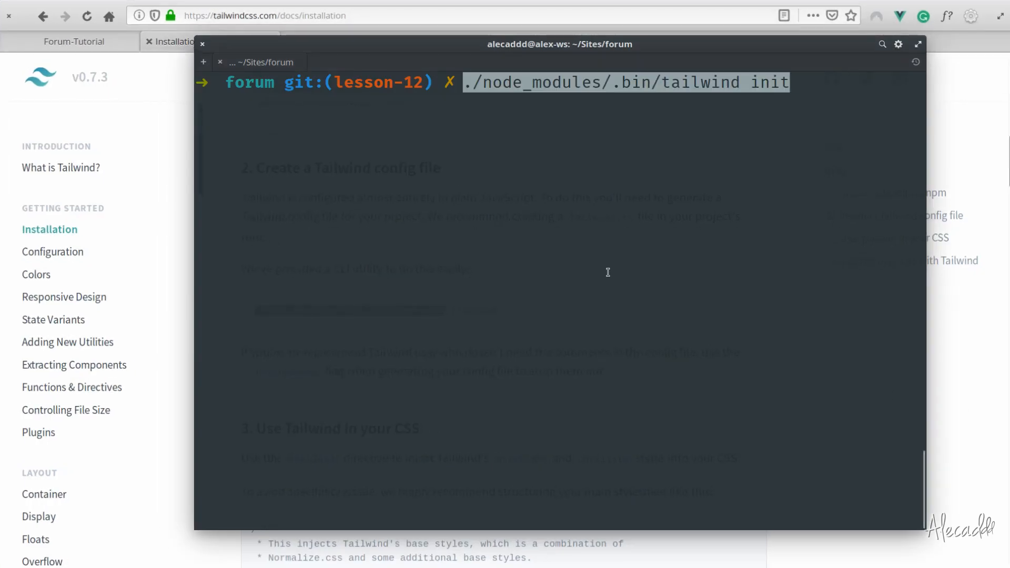
pyautogui.press('Return')
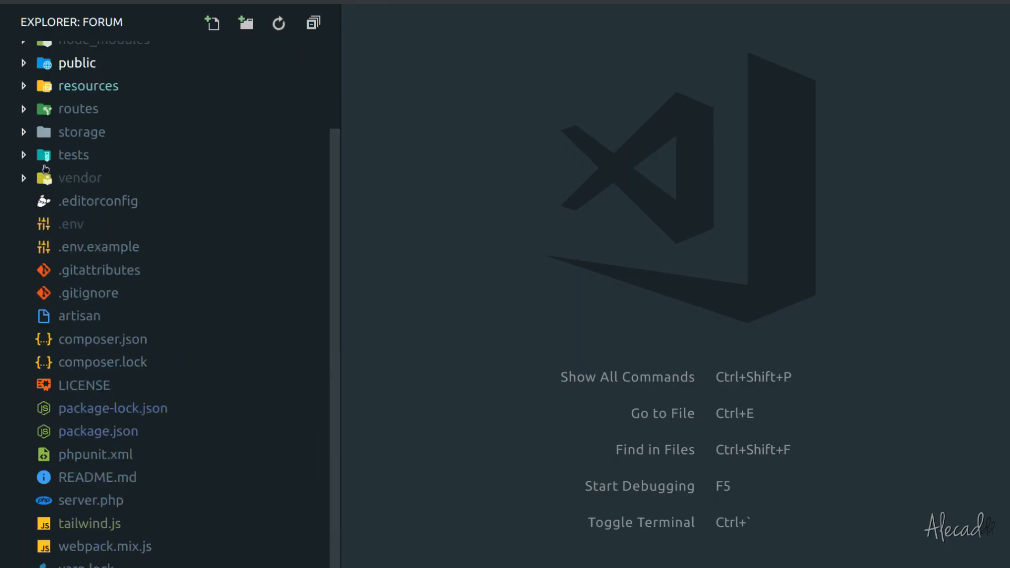
pyautogui.moveTo(89, 524)
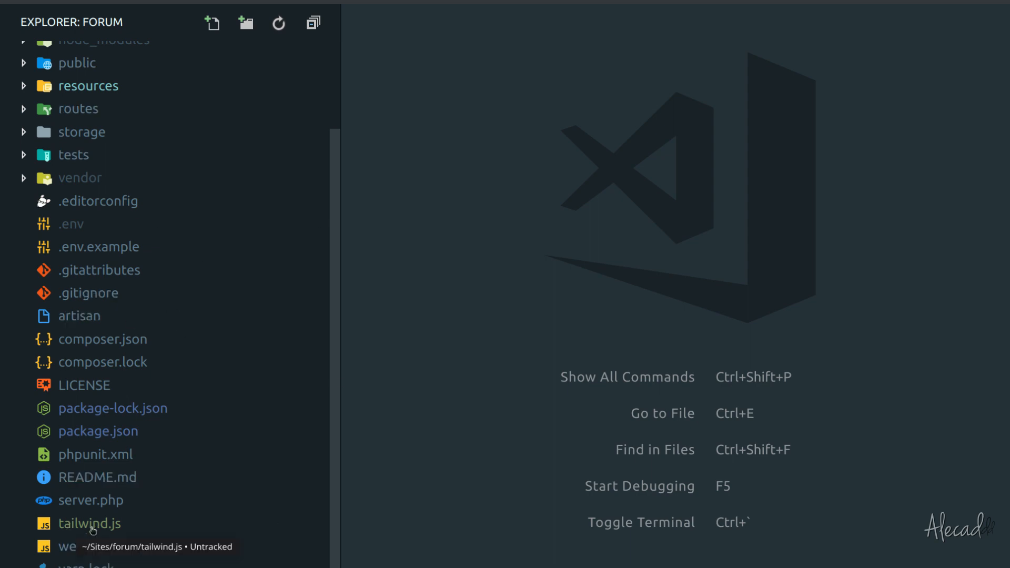
# Review tailwind.js: the colors palette, font families, text sizes and fontWeights
pyautogui.click(90, 523)
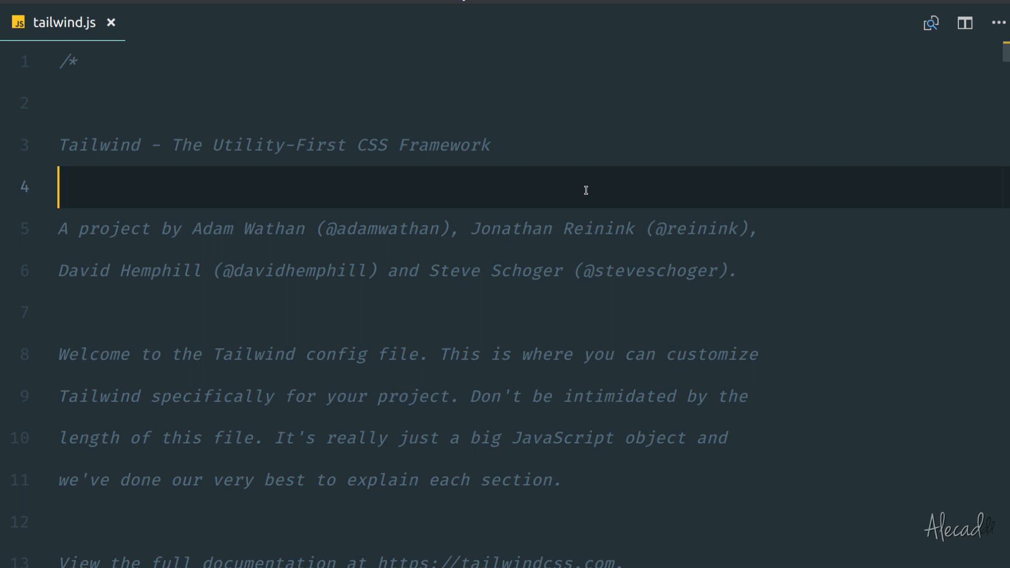
pyautogui.scroll(-3)
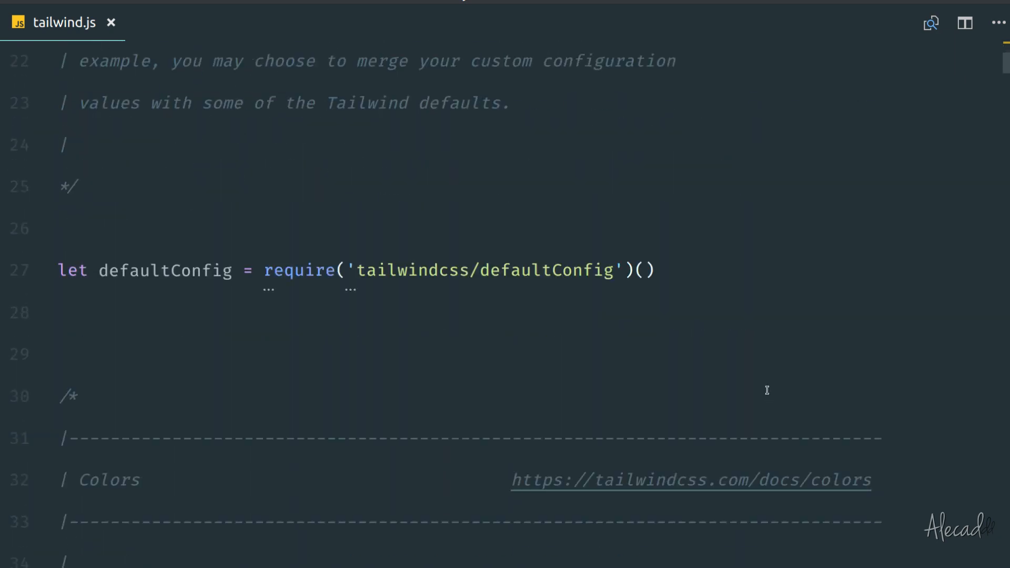
pyautogui.scroll(-3)
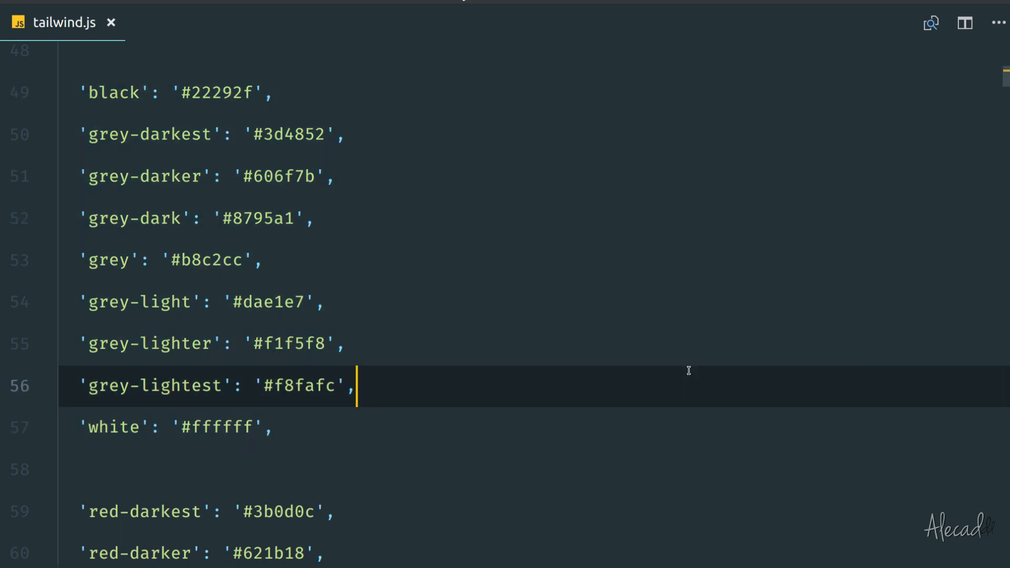
pyautogui.scroll(-3)
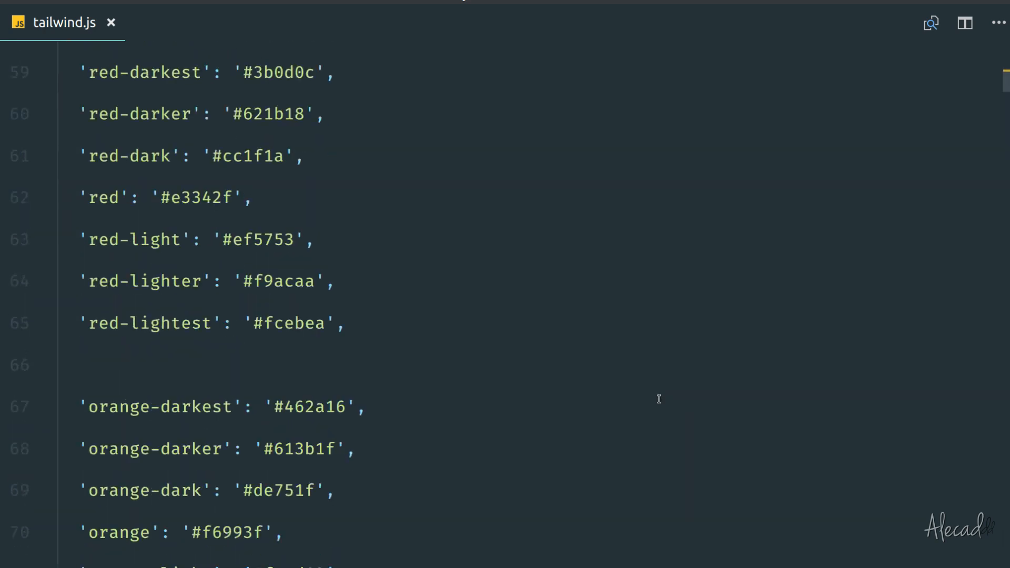
pyautogui.scroll(-3)
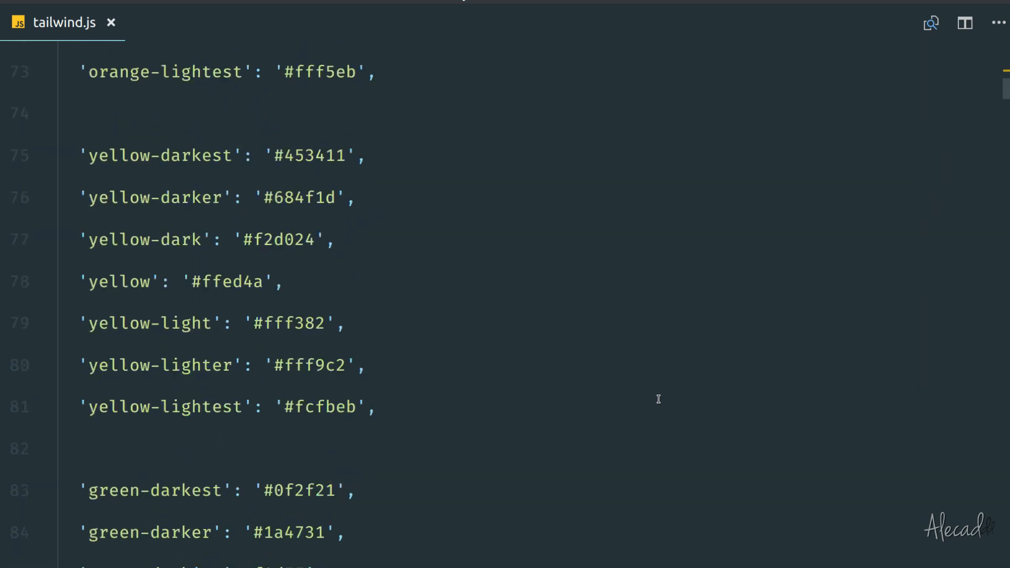
pyautogui.scroll(3)
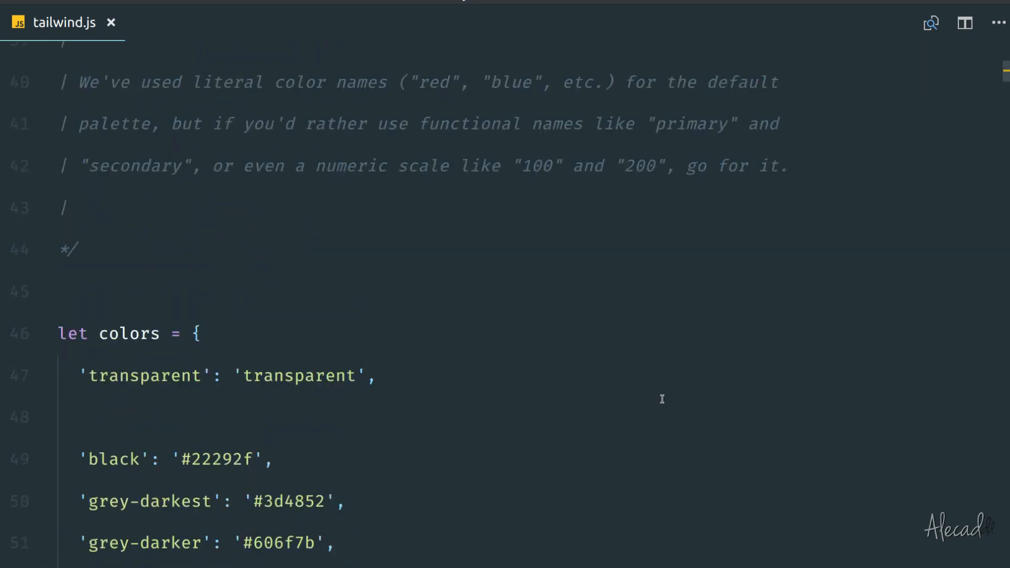
pyautogui.moveTo(294, 318)
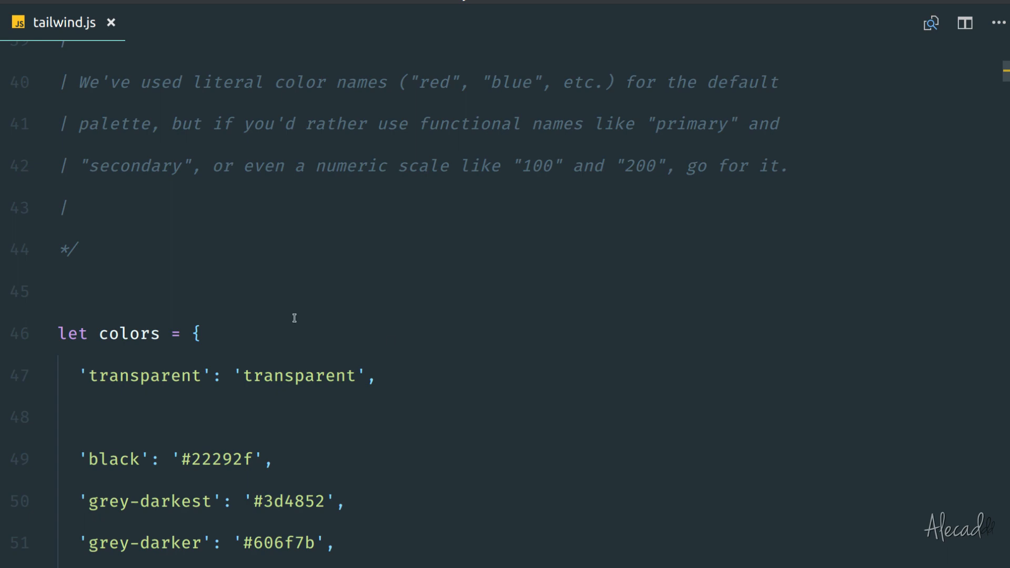
pyautogui.doubleClick(129, 333)
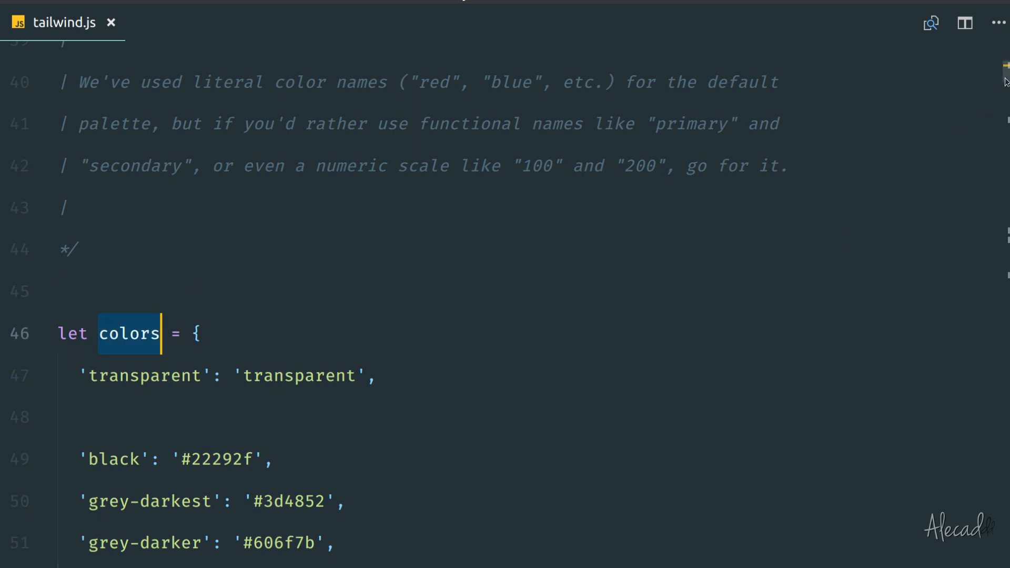
pyautogui.scroll(-3)
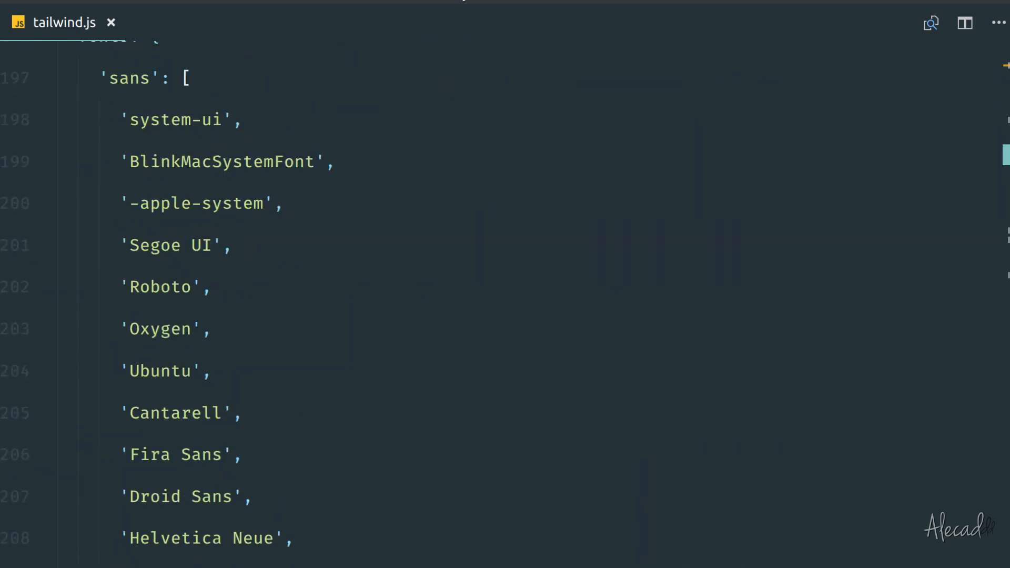
pyautogui.scroll(-3)
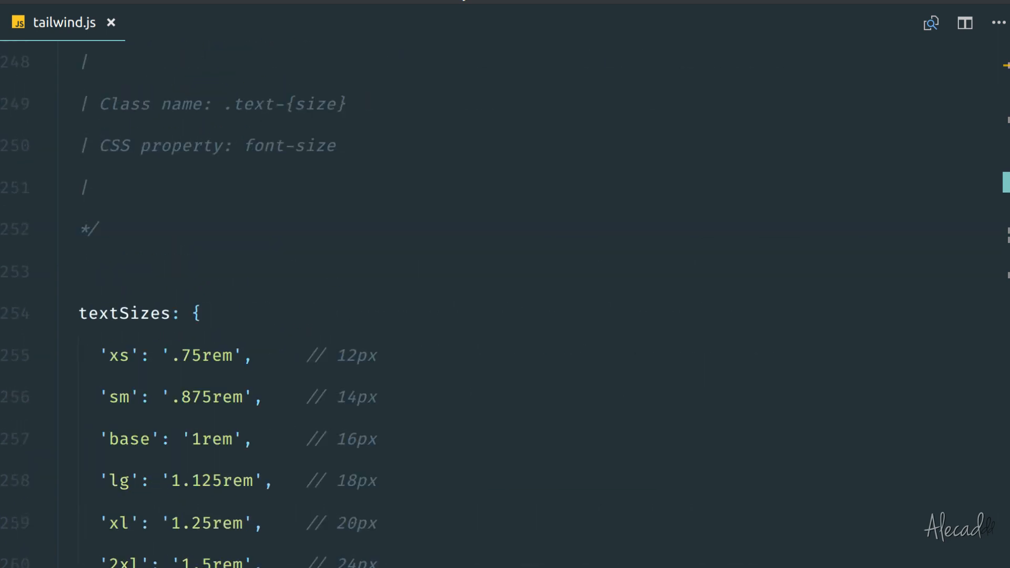
pyautogui.scroll(-3)
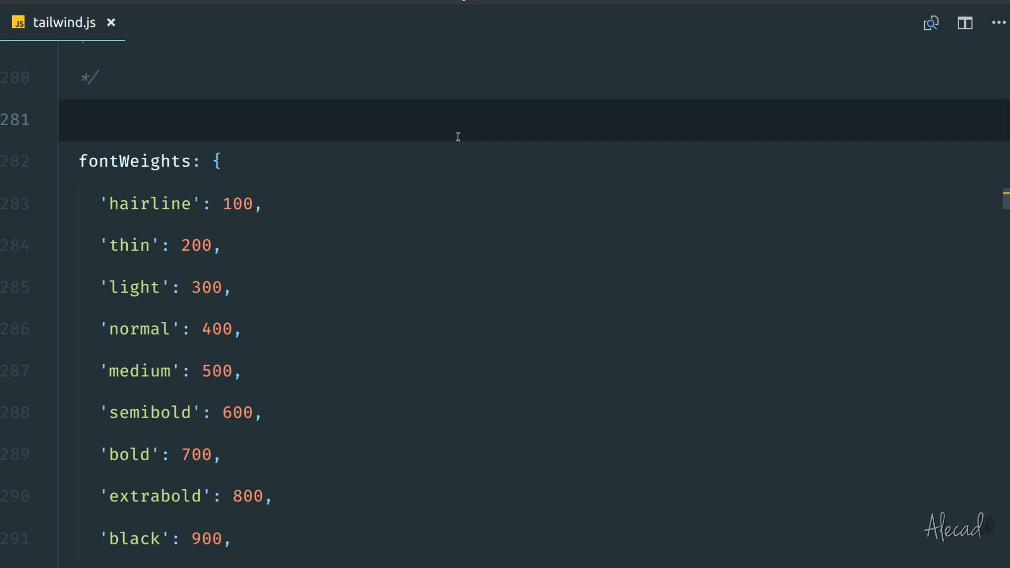
pyautogui.moveTo(595, 192)
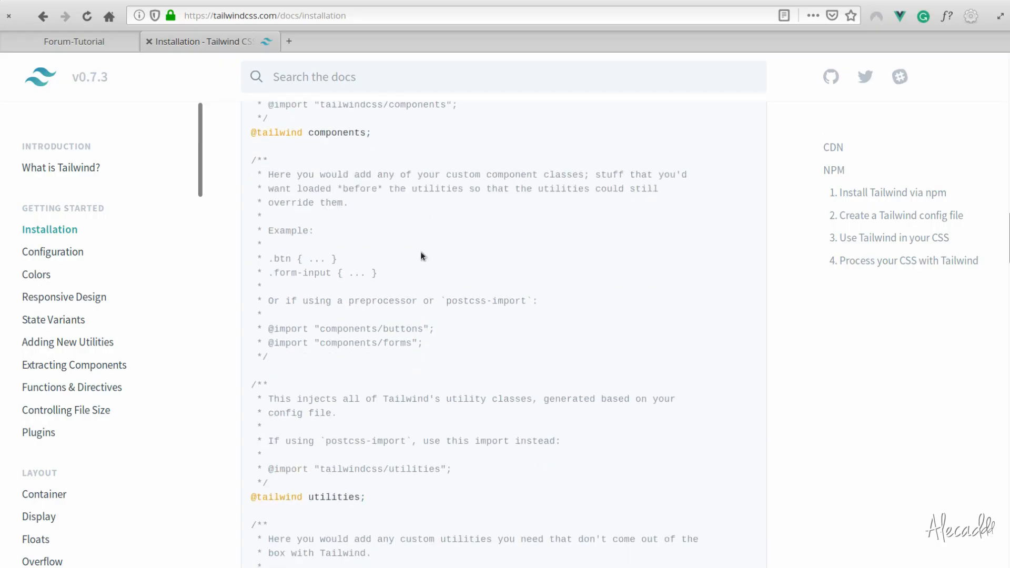
pyautogui.scroll(-3)
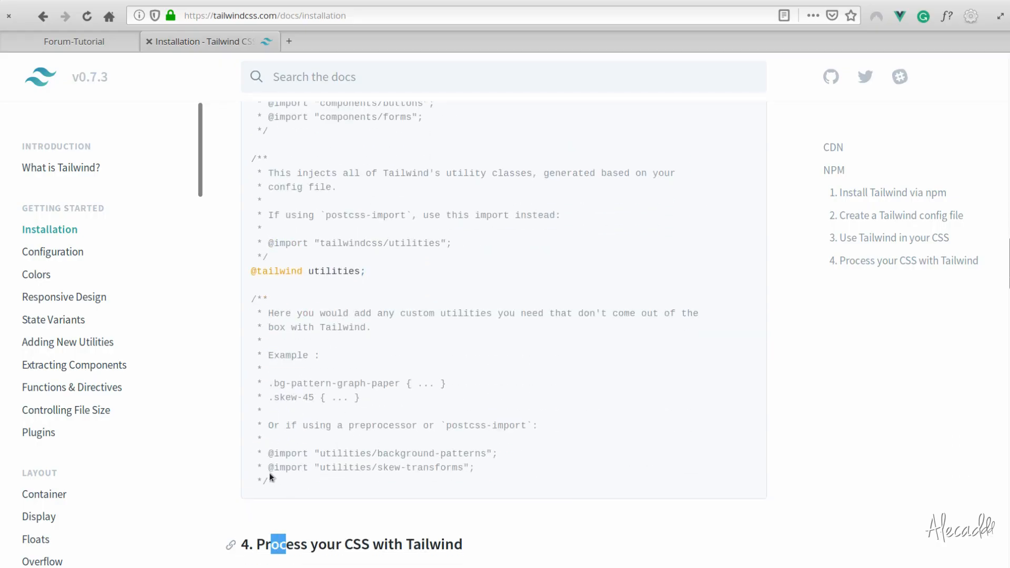
pyautogui.scroll(3)
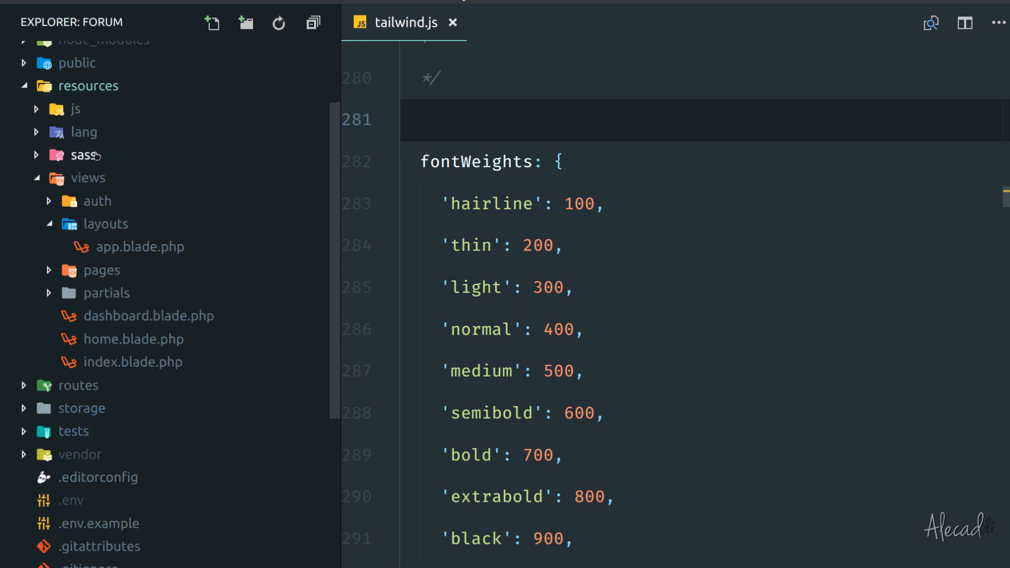
pyautogui.click(108, 224)
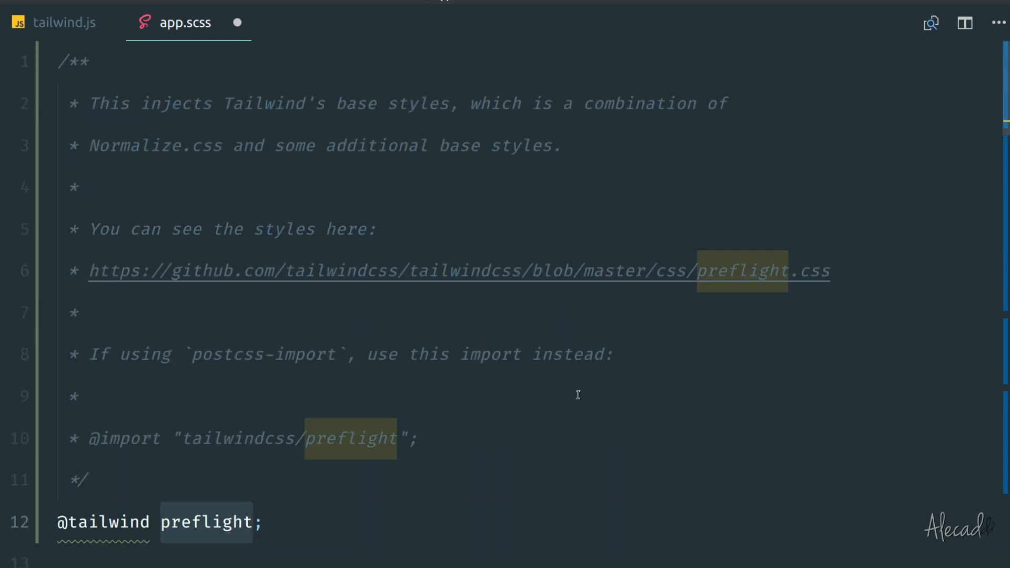
# Run the asset watch build in the drop-down terminal and read the missing-brace error for app.scss
pyautogui.scroll(-3)
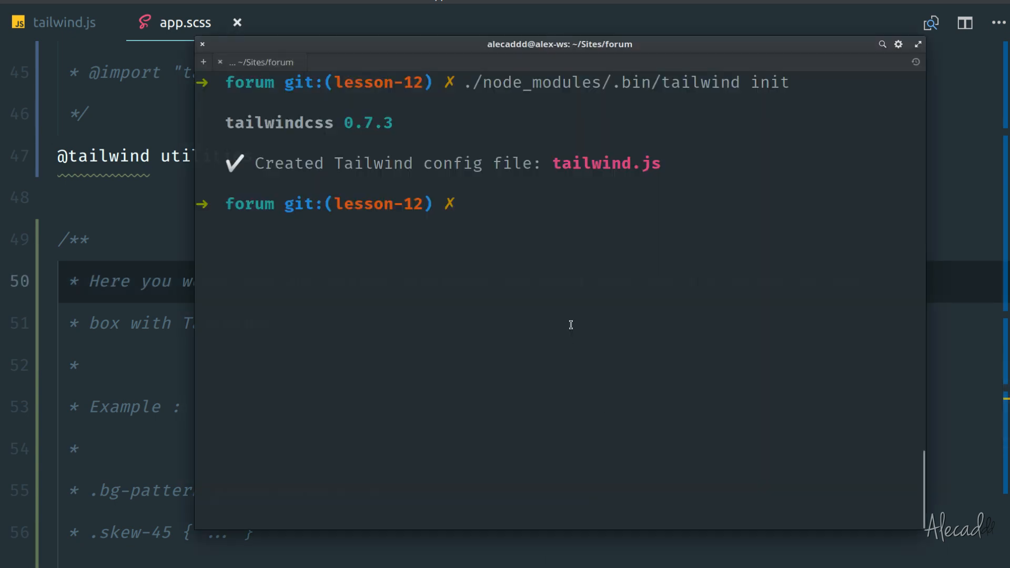
pyautogui.write('npm install tailwindcss --save-dev')
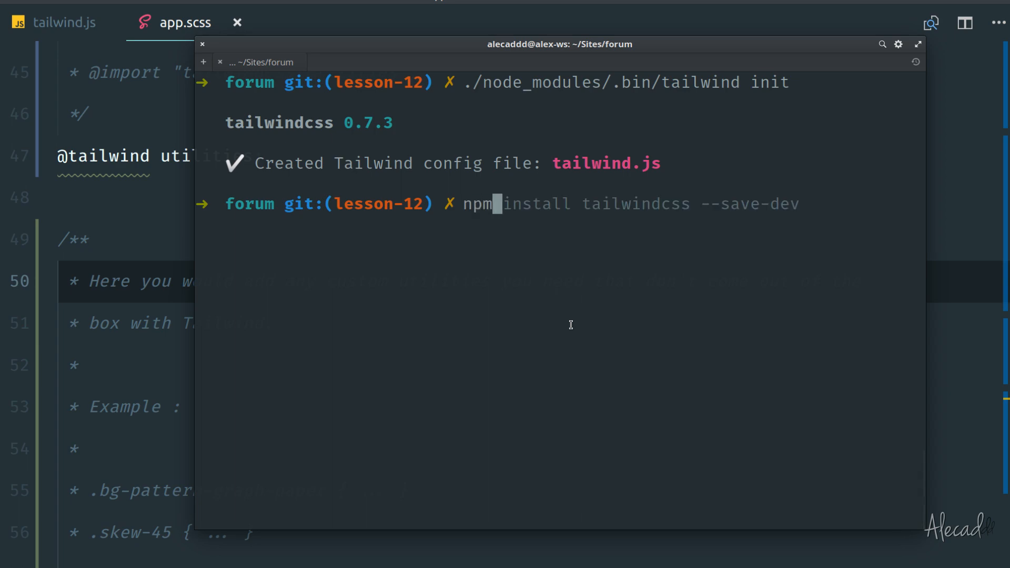
pyautogui.press('Return')
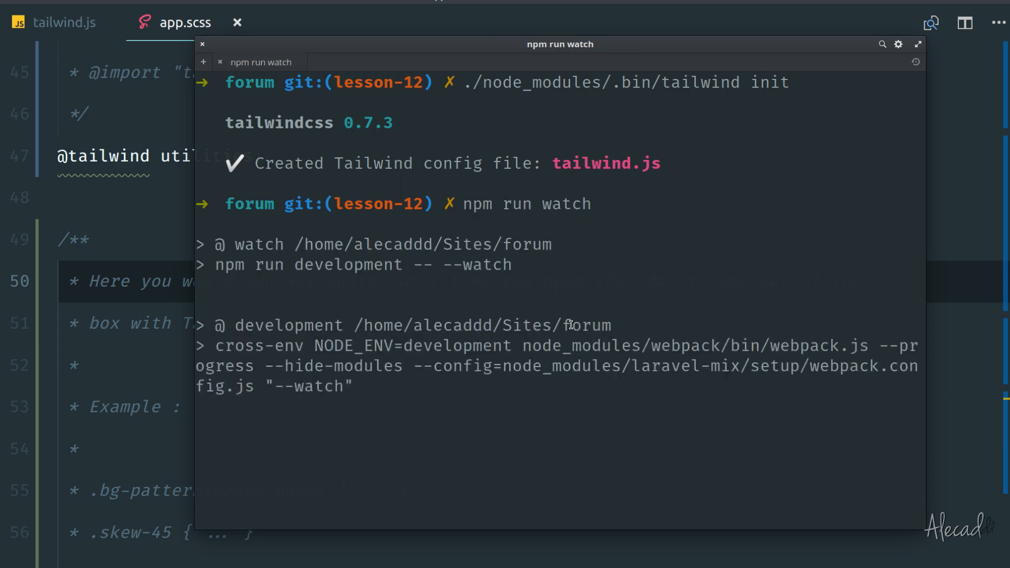
pyautogui.scroll(-3)
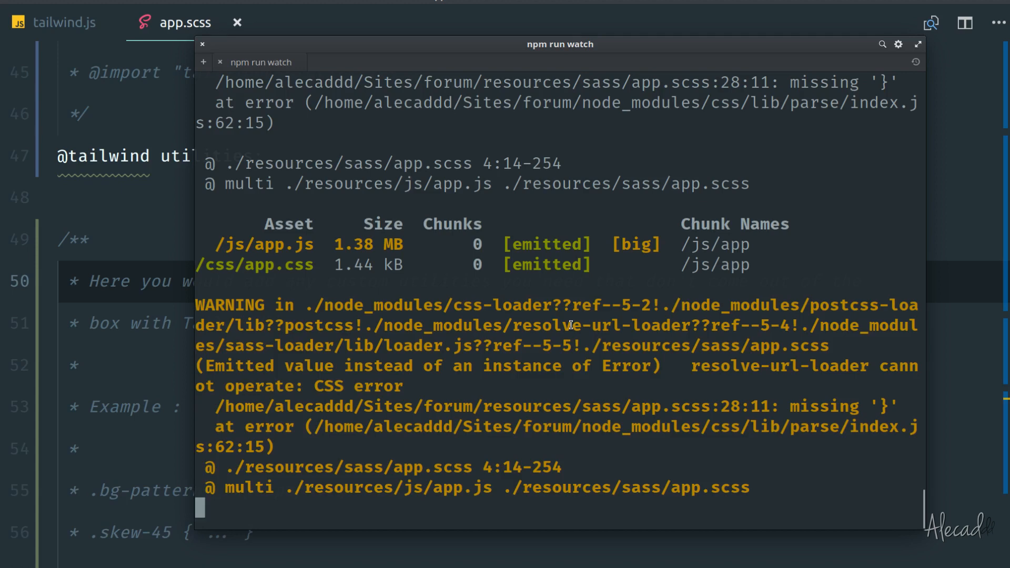
pyautogui.moveTo(281, 449)
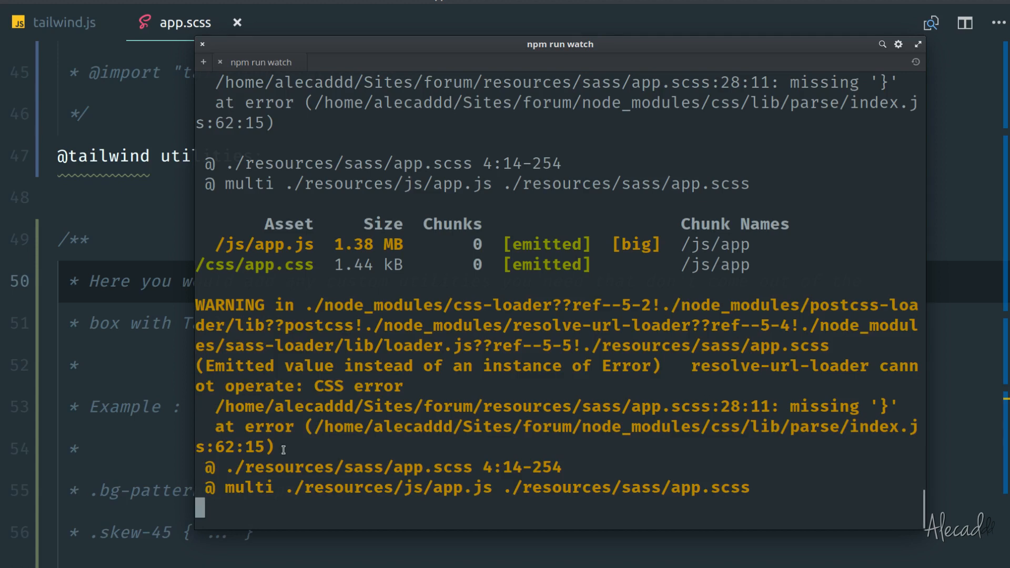
pyautogui.moveTo(512, 299)
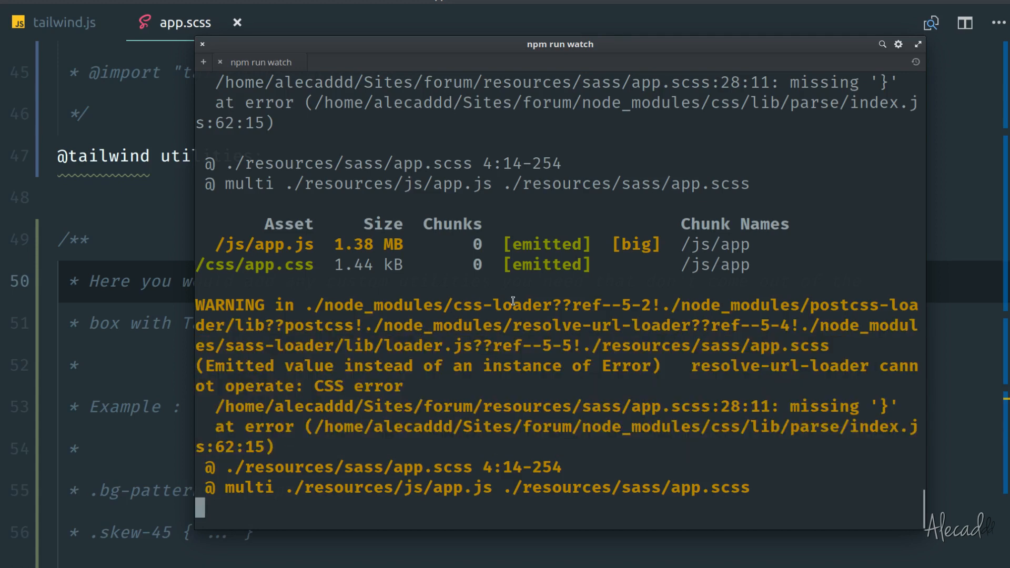
pyautogui.moveTo(86, 200)
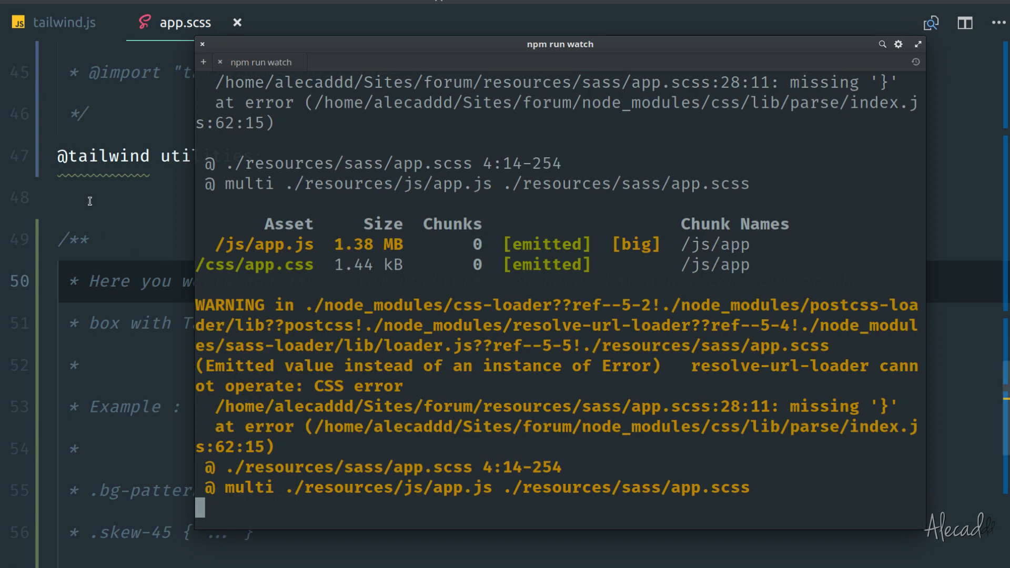
pyautogui.click(202, 44)
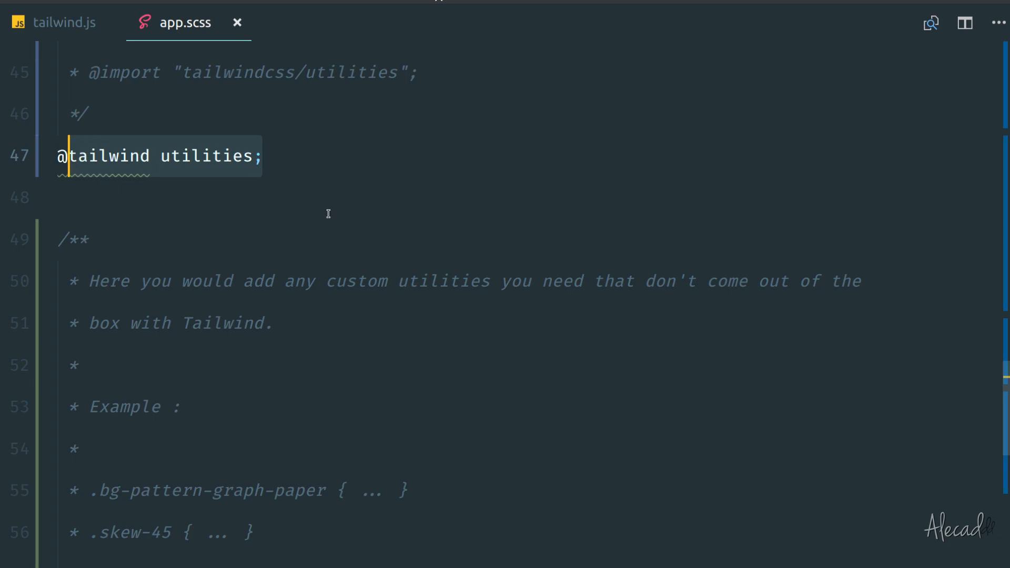
pyautogui.scroll(3)
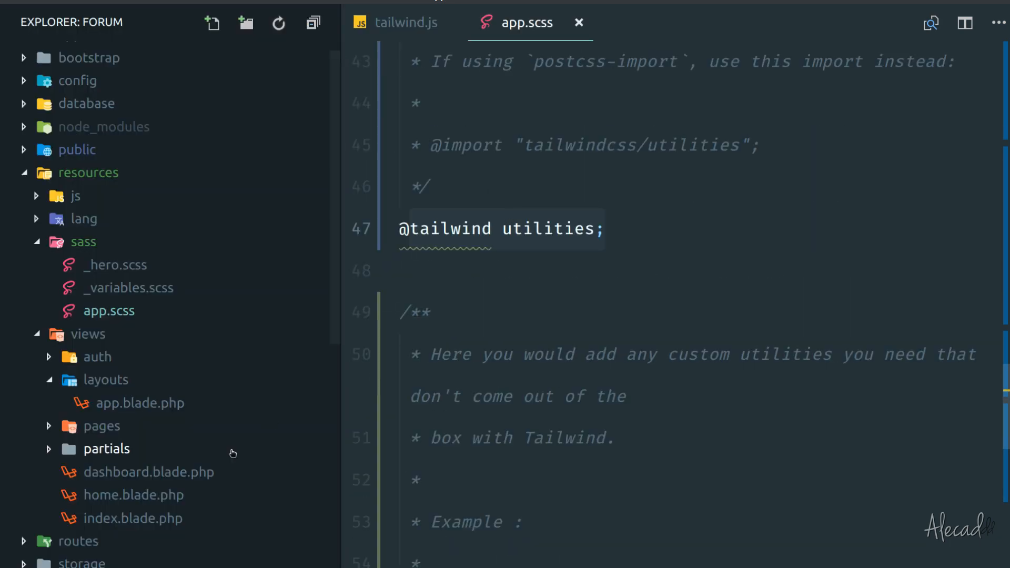
pyautogui.scroll(-3)
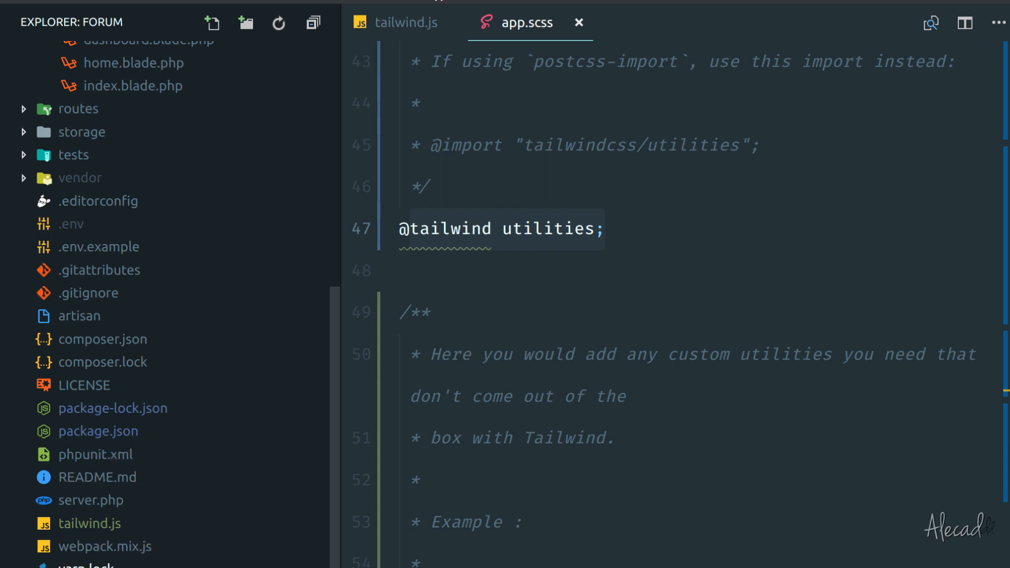
pyautogui.click(106, 547)
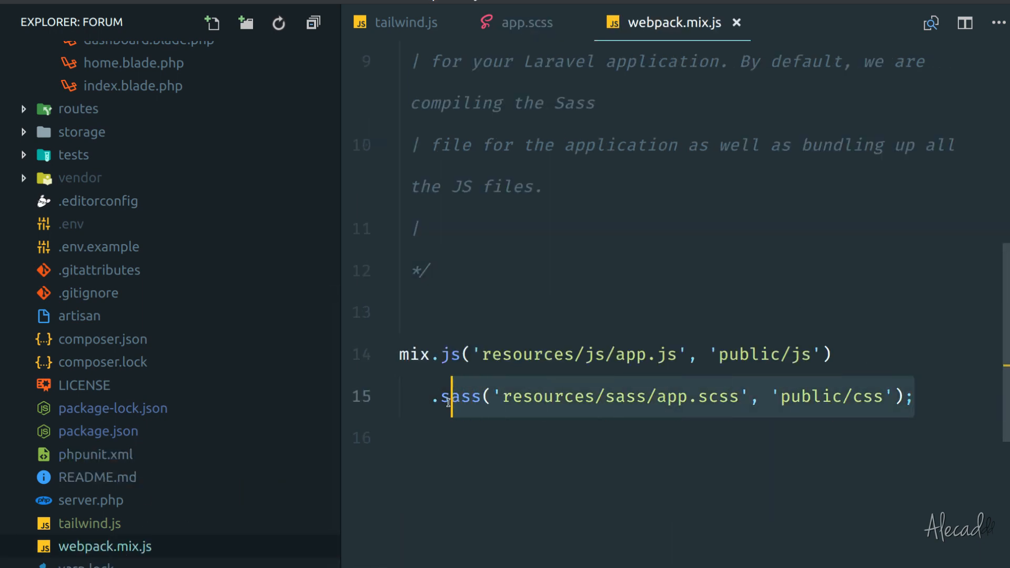
# Focus the .sass line in webpack.mix.js that compiles app.scss
pyautogui.click(418, 229)
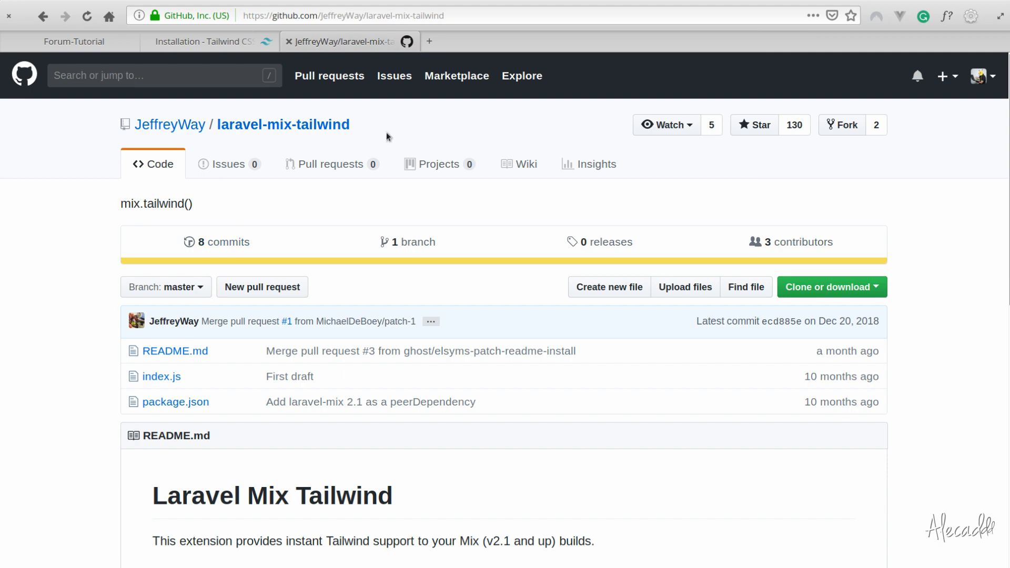
pyautogui.moveTo(22, 232)
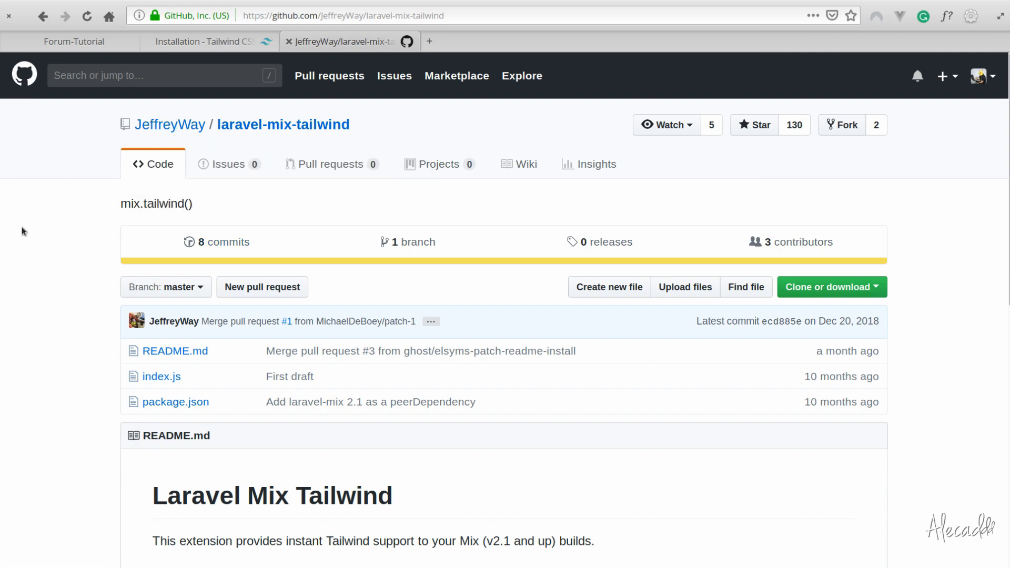
# Read the README Usage section and select its .tailwind() line
pyautogui.scroll(-3)
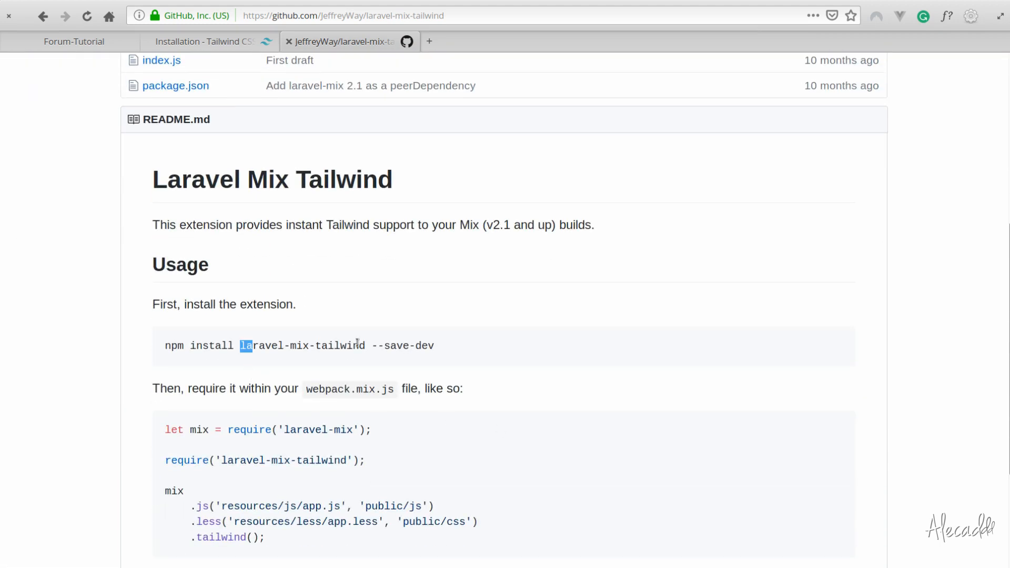
pyautogui.scroll(-3)
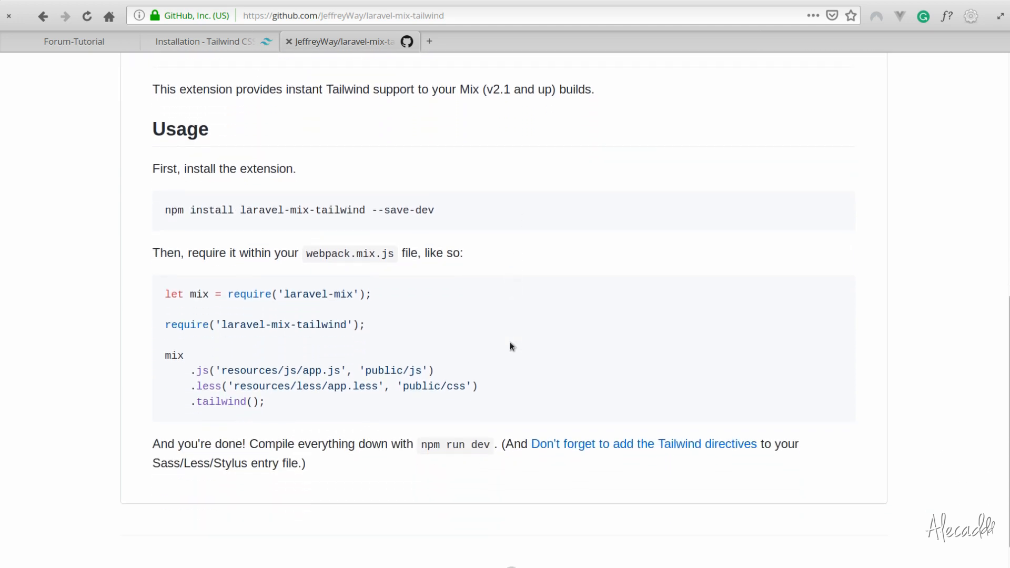
pyautogui.moveTo(386, 456)
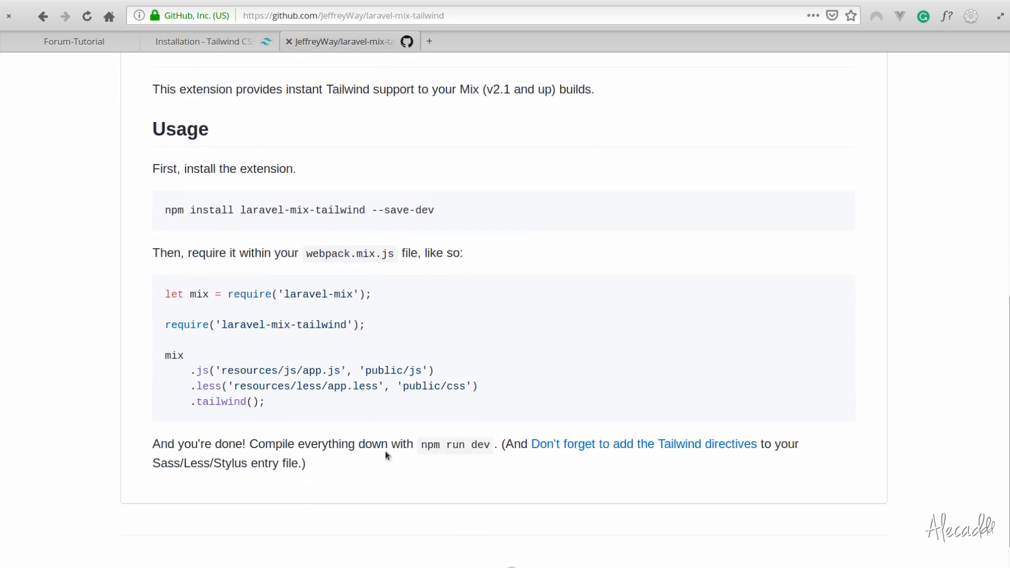
pyautogui.moveTo(200, 359)
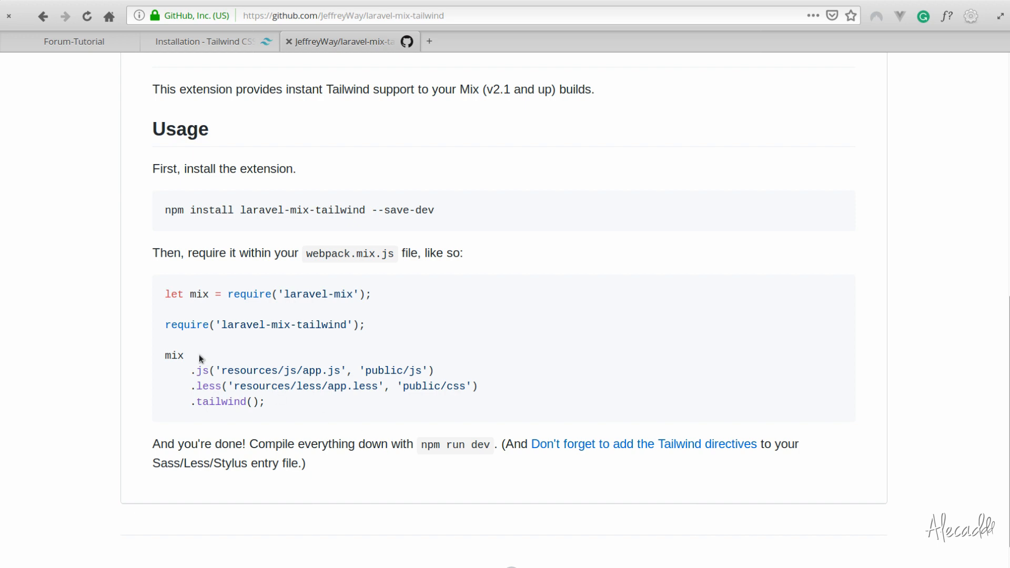
pyautogui.tripleClick(264, 325)
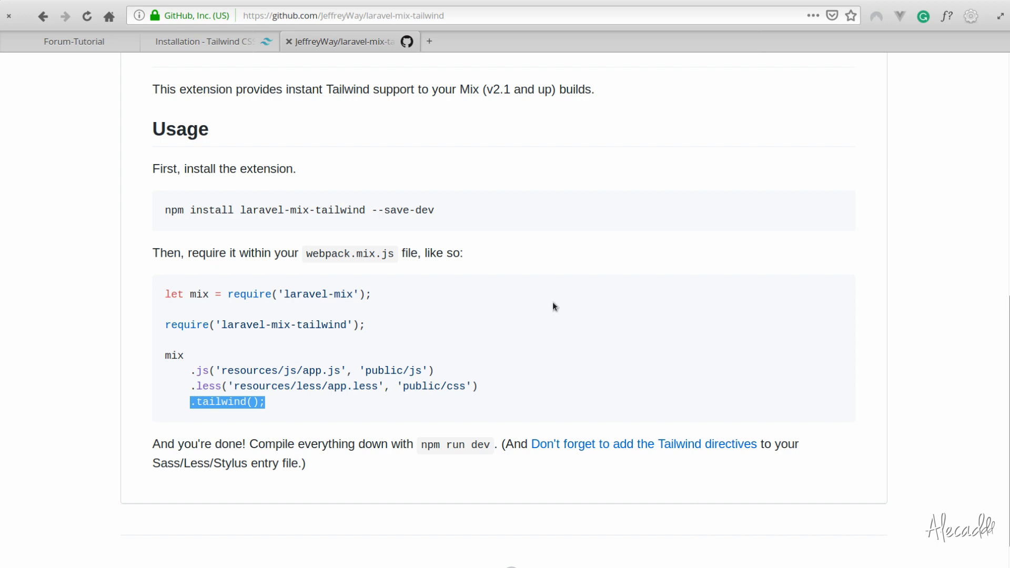
pyautogui.moveTo(456, 195)
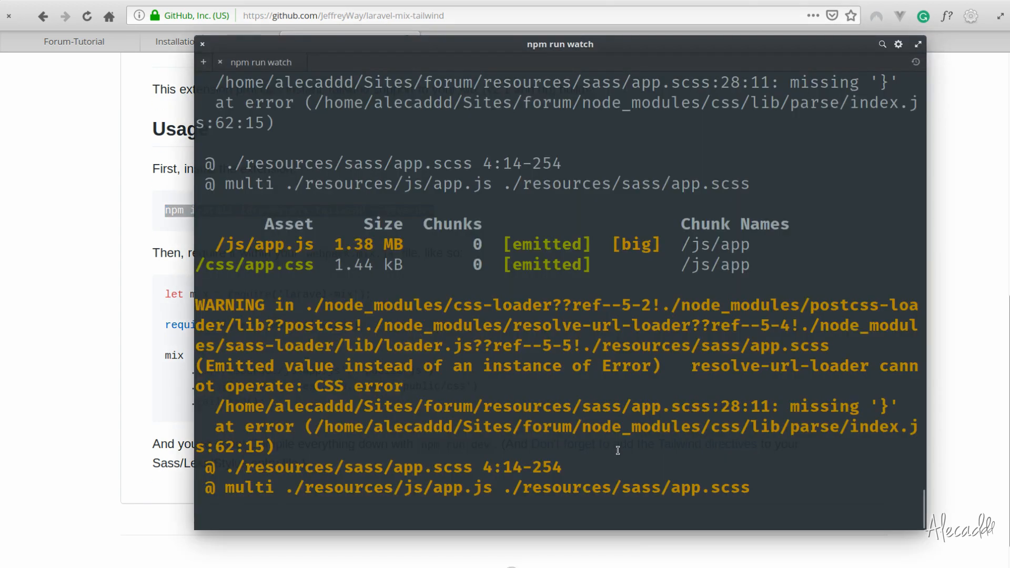
# Stop the watch build with Ctrl+C and run npm install laravel-mix-tailwind --save-dev
pyautogui.press('ctrl+c')
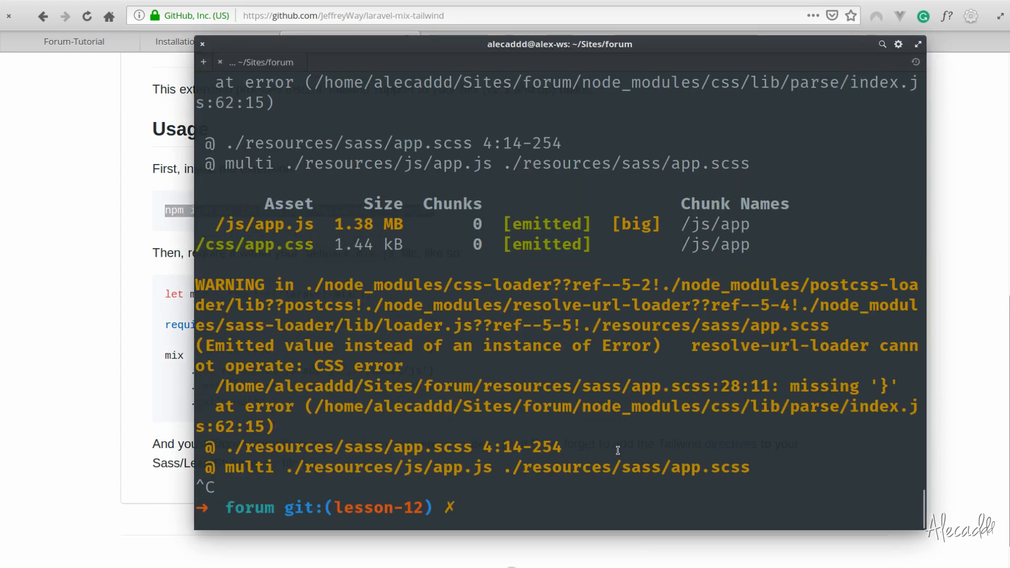
pyautogui.write('npm install laravel-mix-tailwind --save-dev')
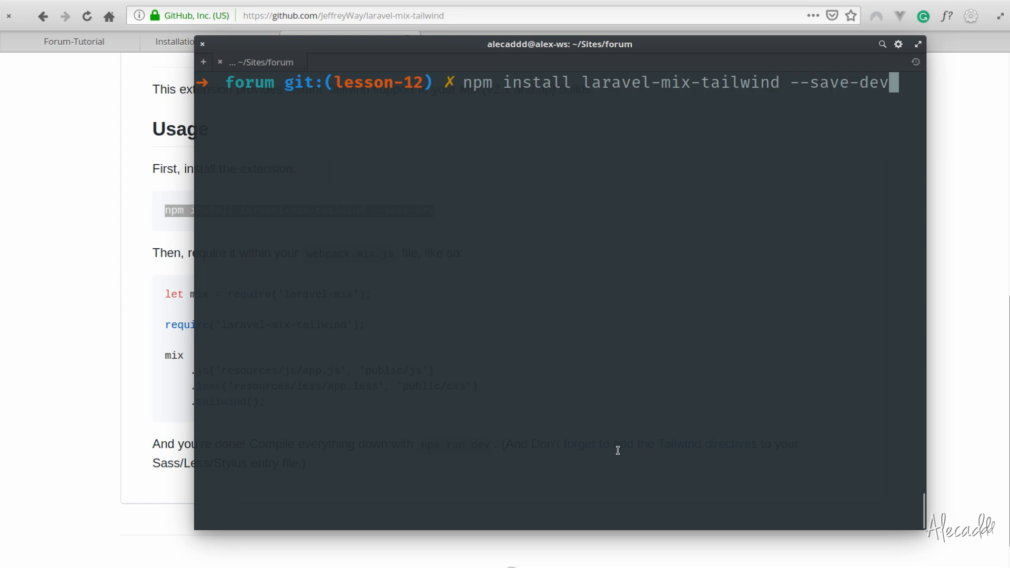
pyautogui.press('Return')
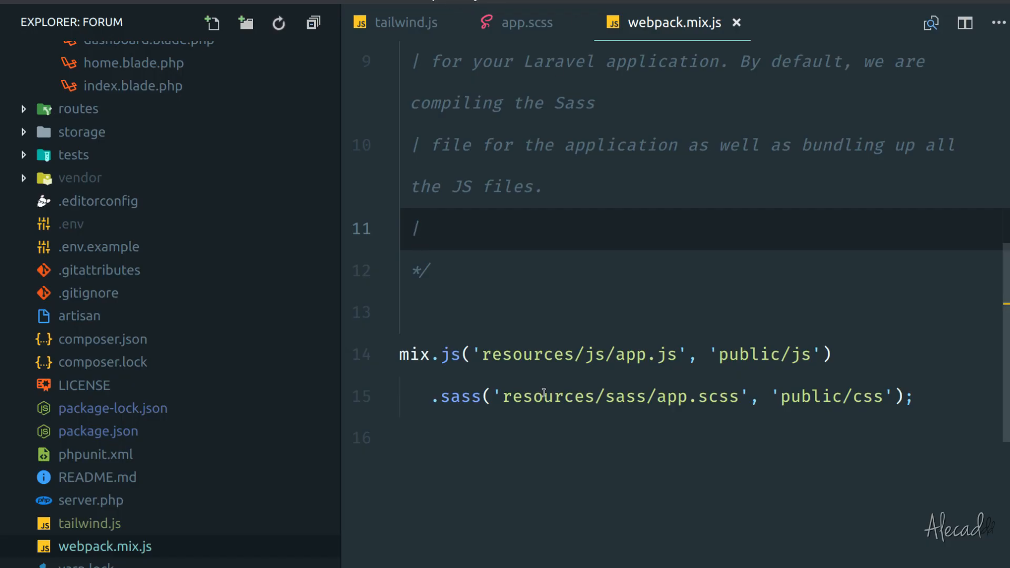
# Chain .tailwind() after the .sass call in webpack.mix.js, before the semicolon
pyautogui.scroll(3)
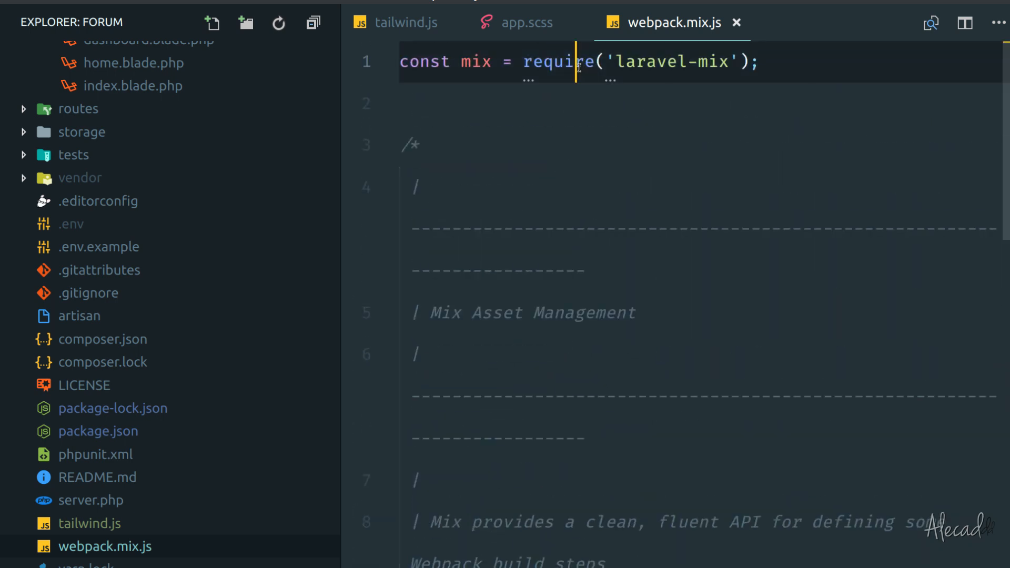
pyautogui.moveTo(907, 264)
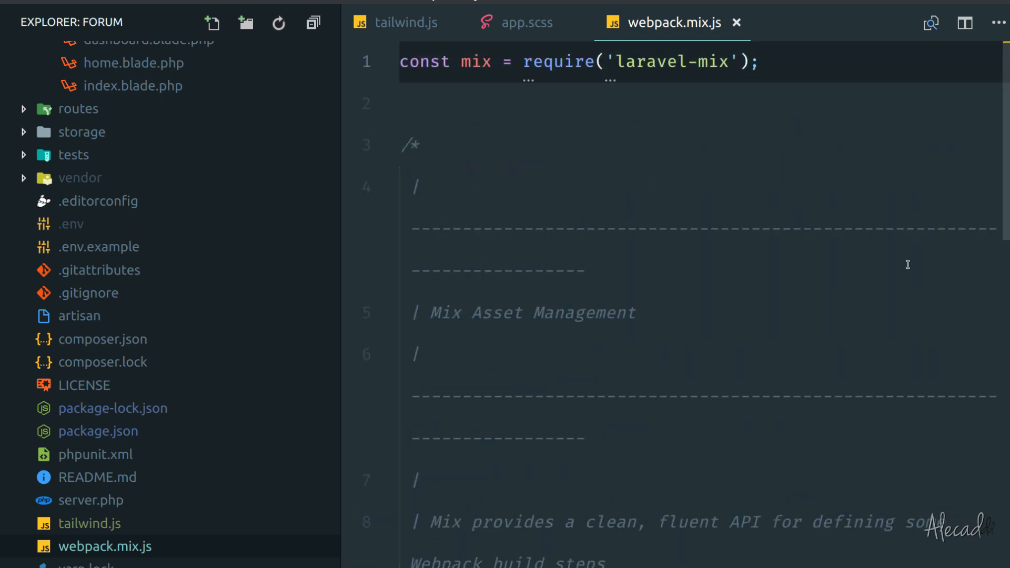
pyautogui.scroll(-3)
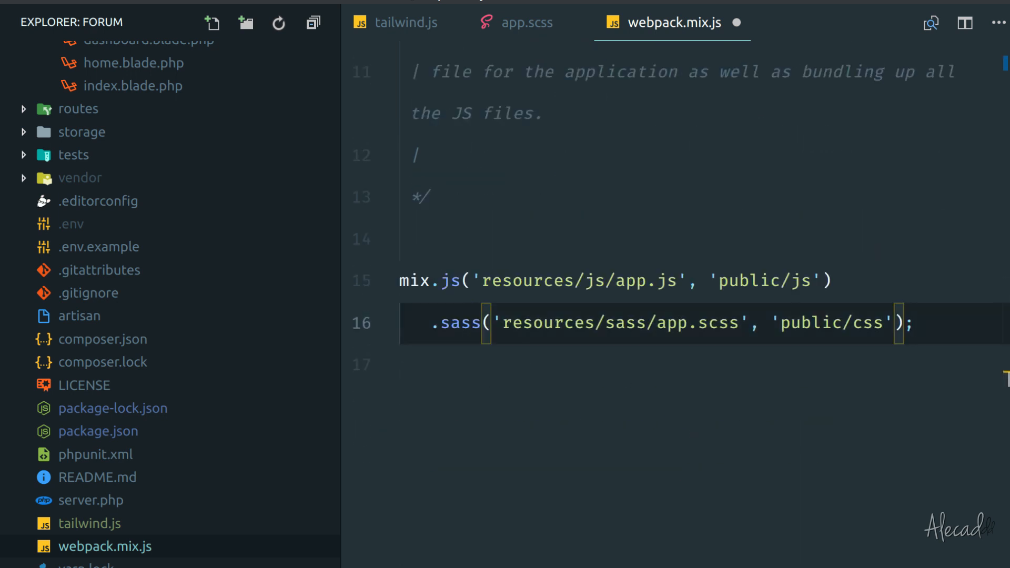
pyautogui.press('enter')
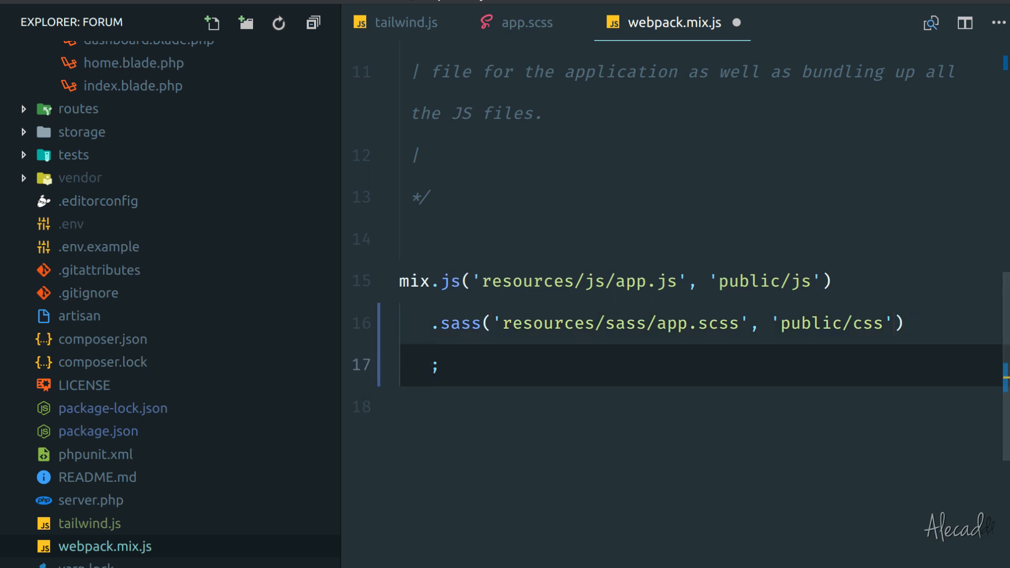
pyautogui.write('.tail')
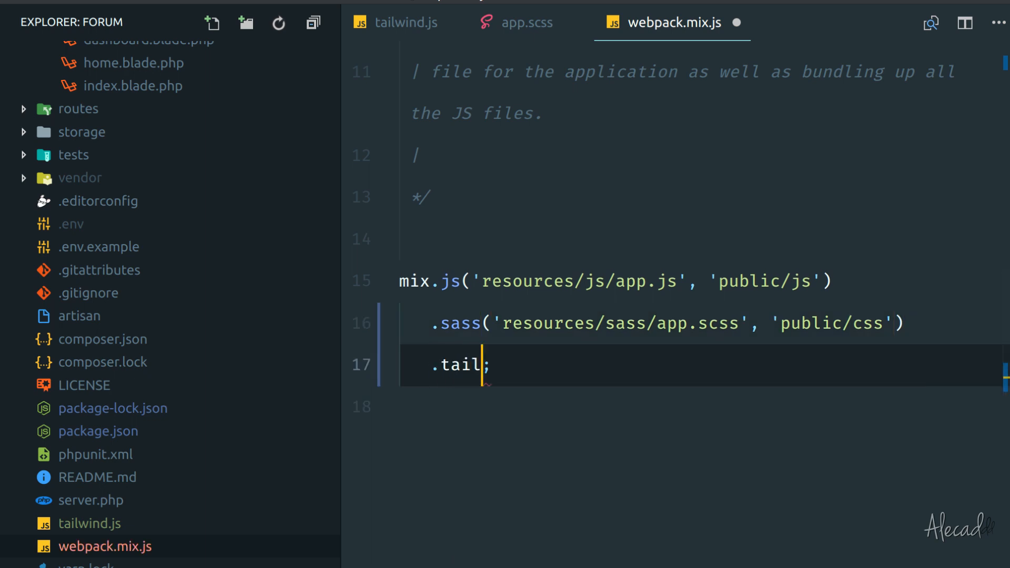
pyautogui.write('wind()')
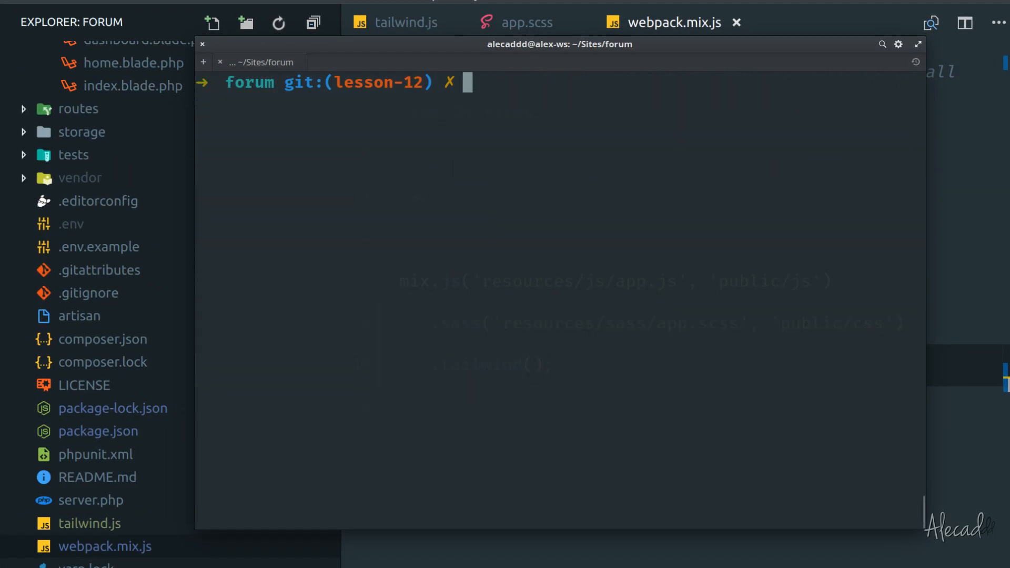
# Run npm run watch in the forum project terminal
pyautogui.write('npm run watch')
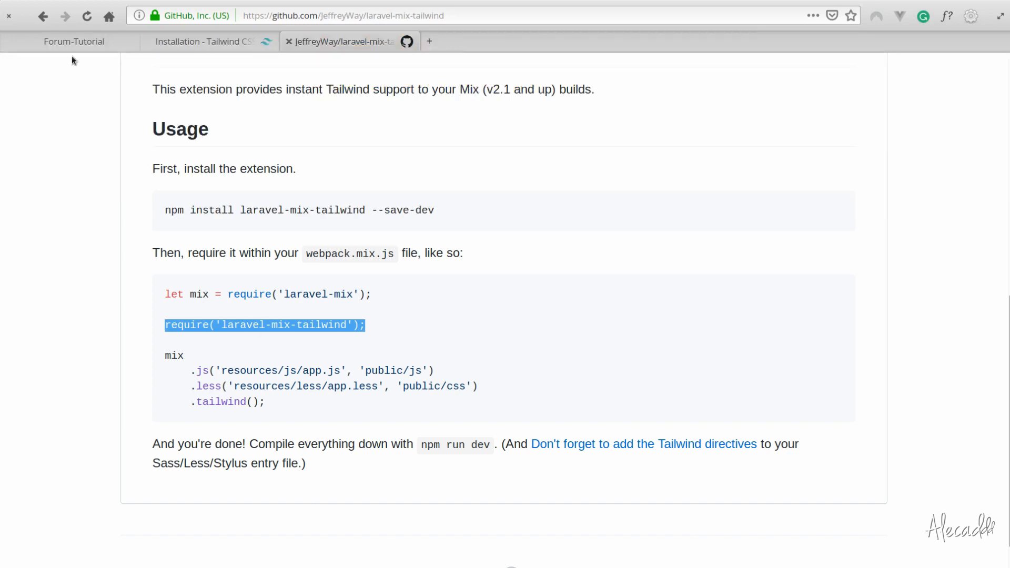
# Return to the forum.dev login page, clear the email field suggestions and bring up the developer tools
pyautogui.click(74, 41)
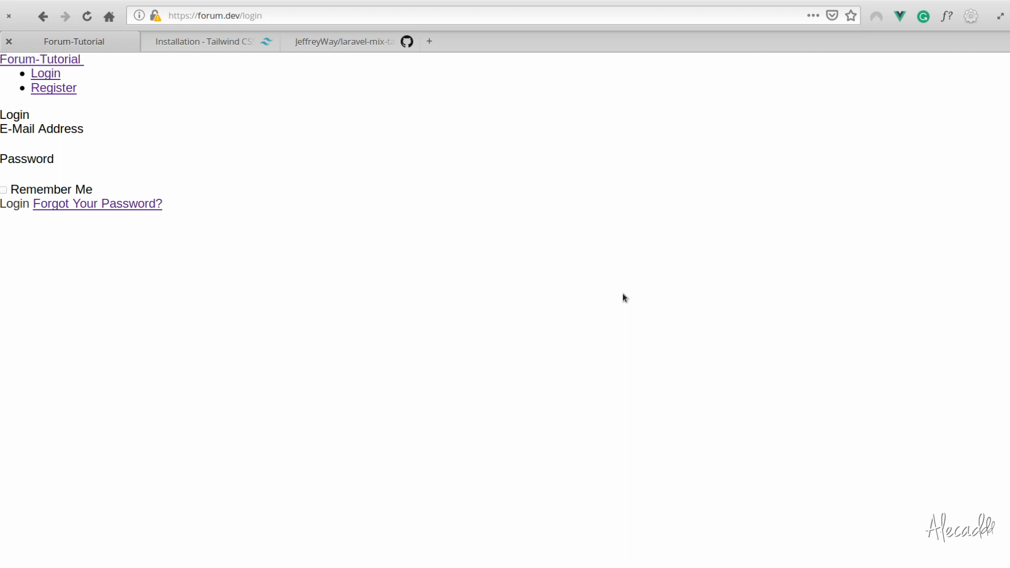
pyautogui.click(84, 143)
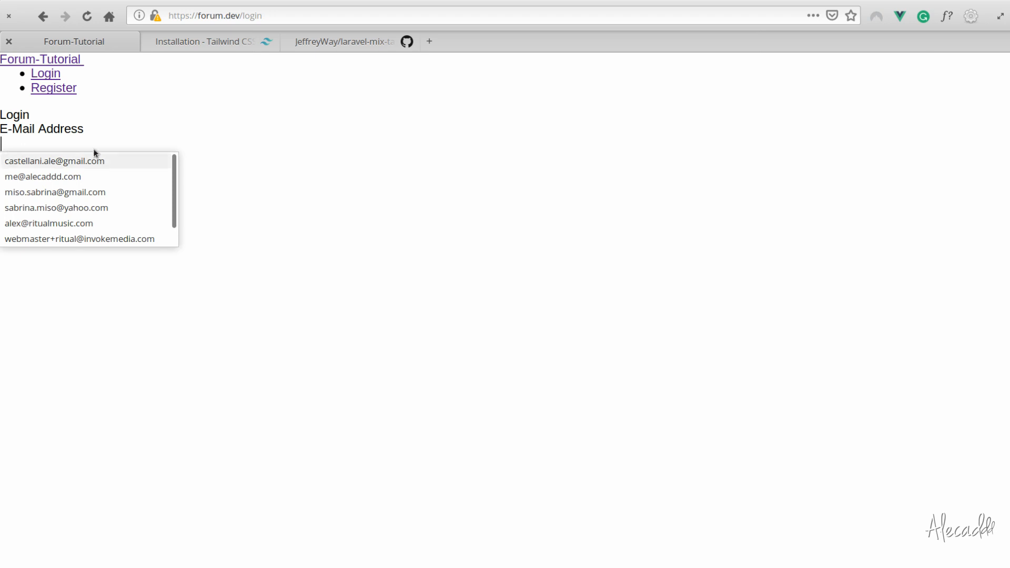
pyautogui.click(351, 202)
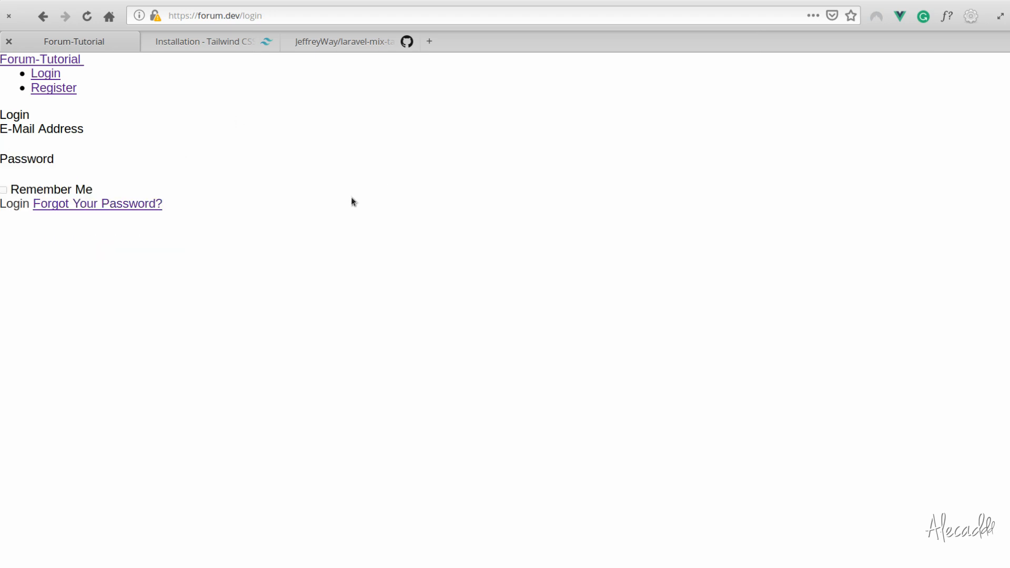
pyautogui.press('F12')
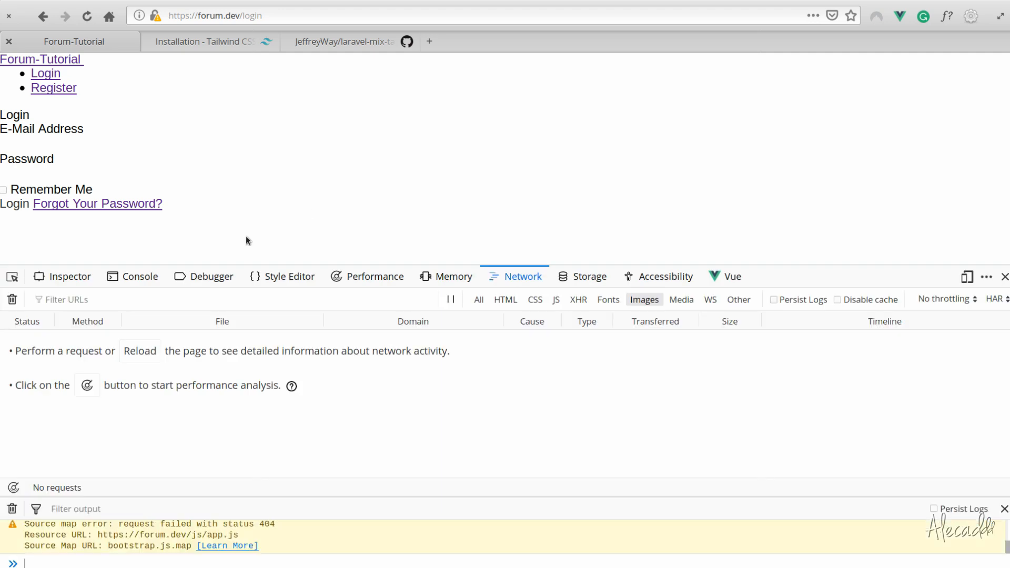
# Pick the navbar container in the Inspector and set its classes to bg-black text-white p-2
pyautogui.click(62, 276)
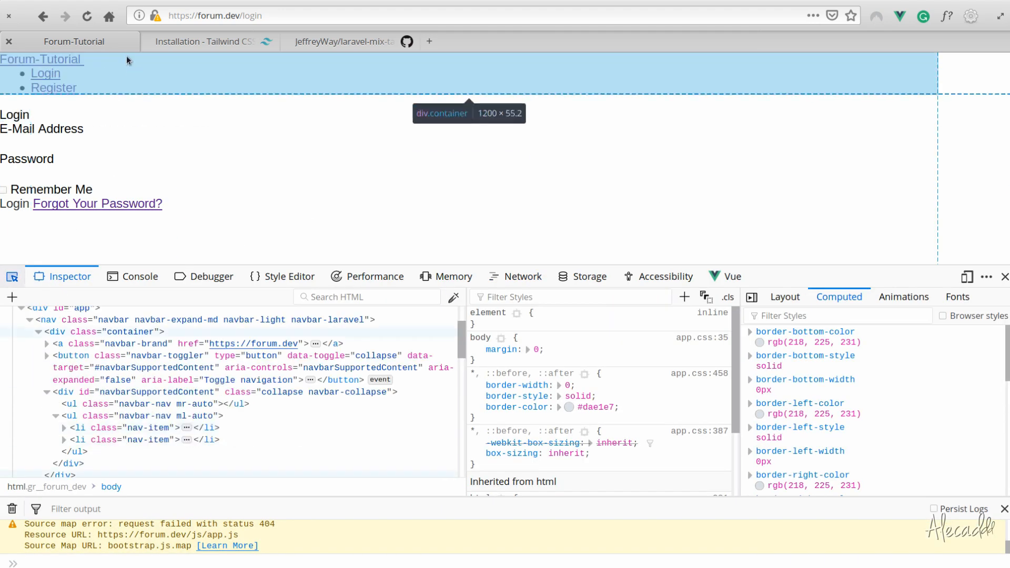
pyautogui.click(132, 332)
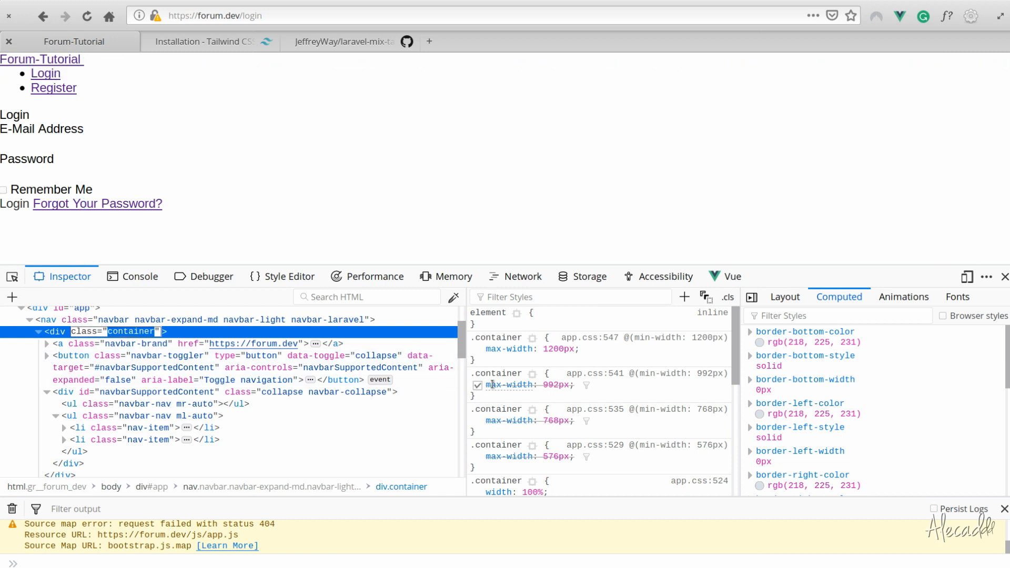
pyautogui.write('bg-black')
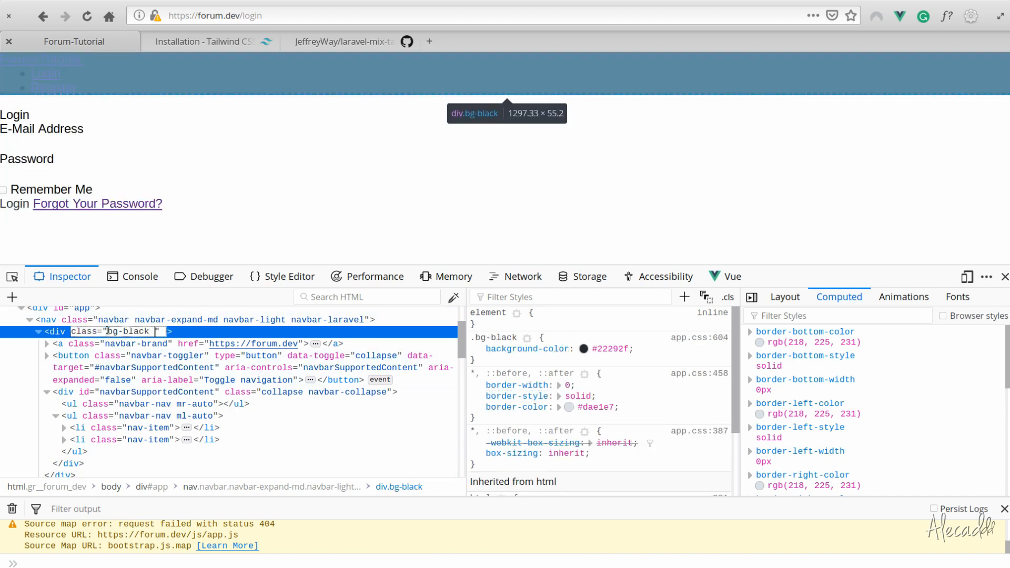
pyautogui.write('text-white')
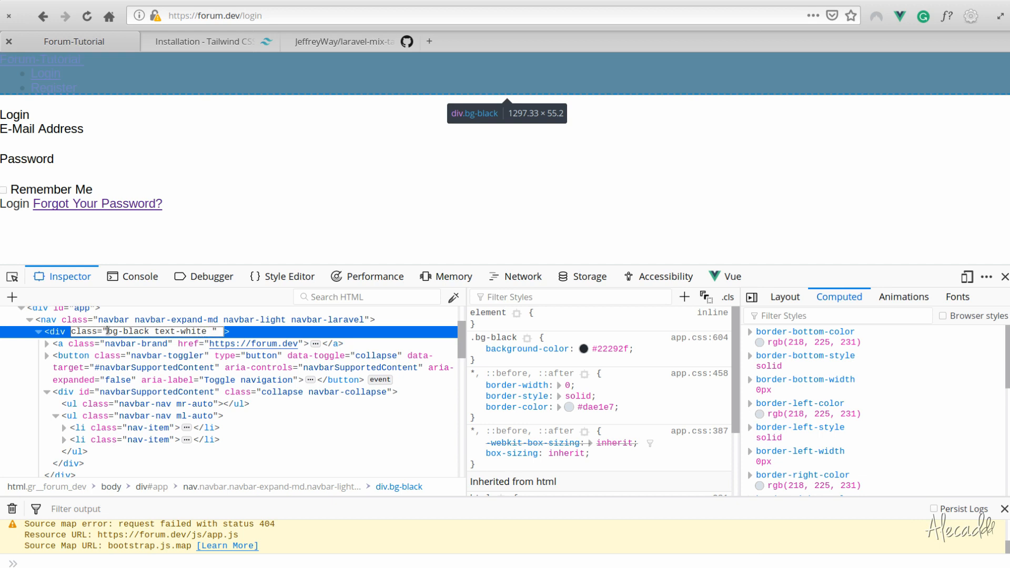
pyautogui.write('p-2')
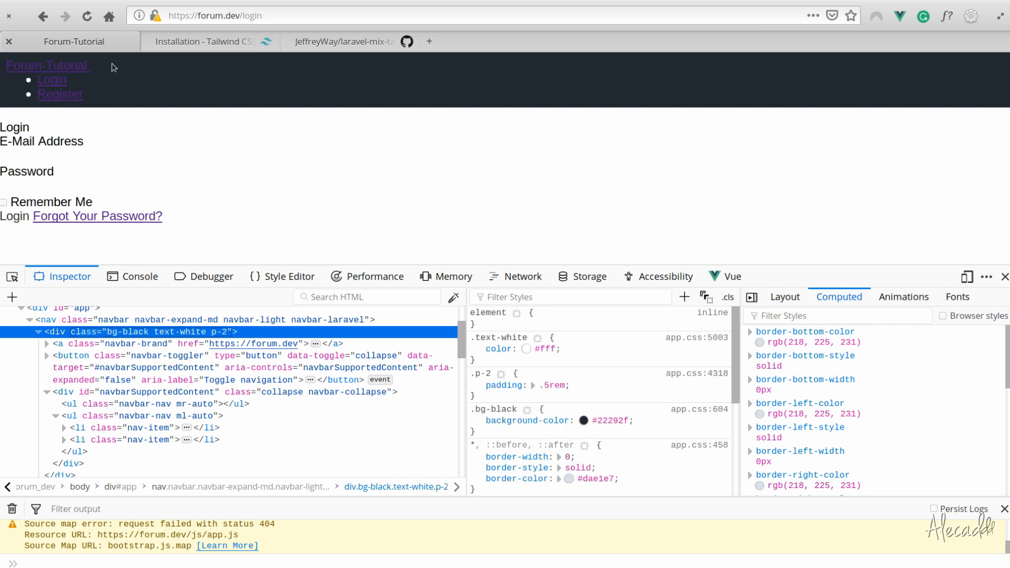
pyautogui.moveTo(189, 356)
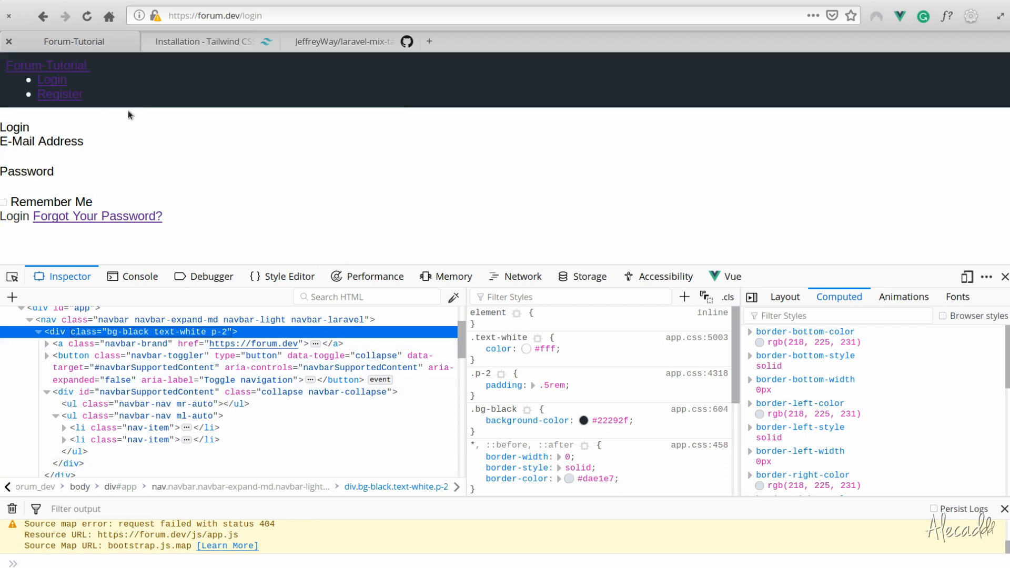
# Browse the Tailwind Configuration guide and the Colors palette page in the docs
pyautogui.click(204, 41)
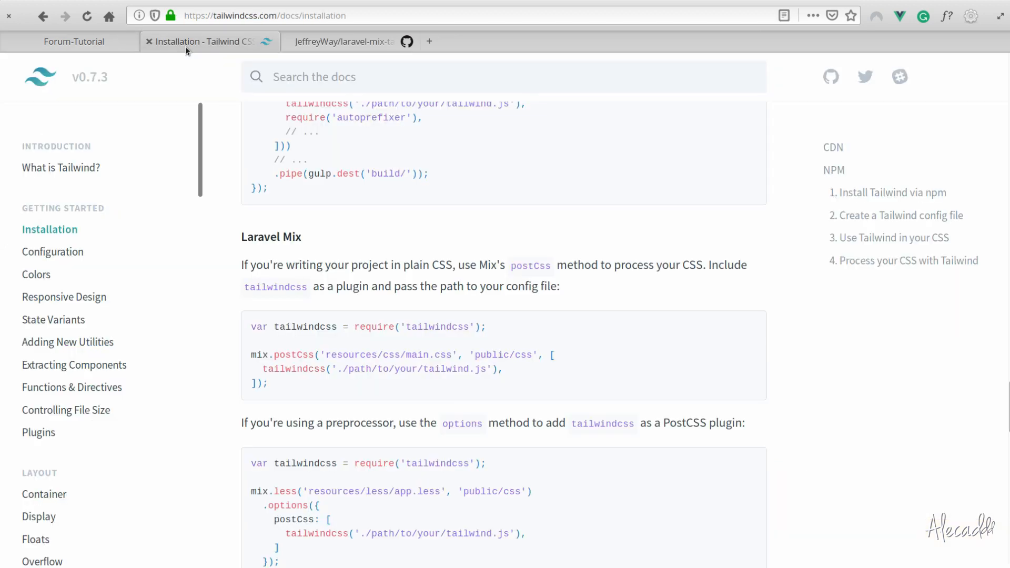
pyautogui.moveTo(491, 167)
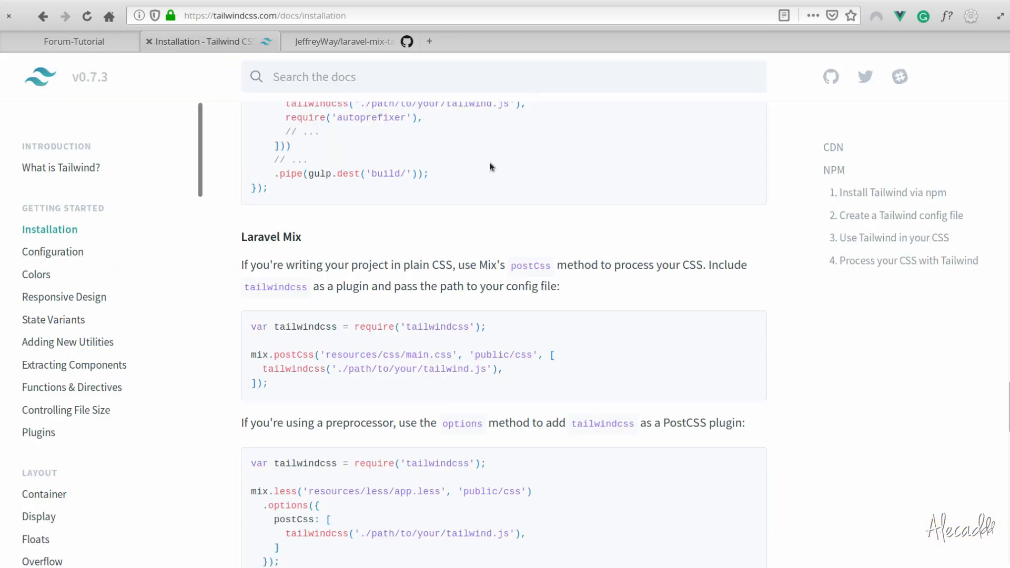
pyautogui.moveTo(445, 256)
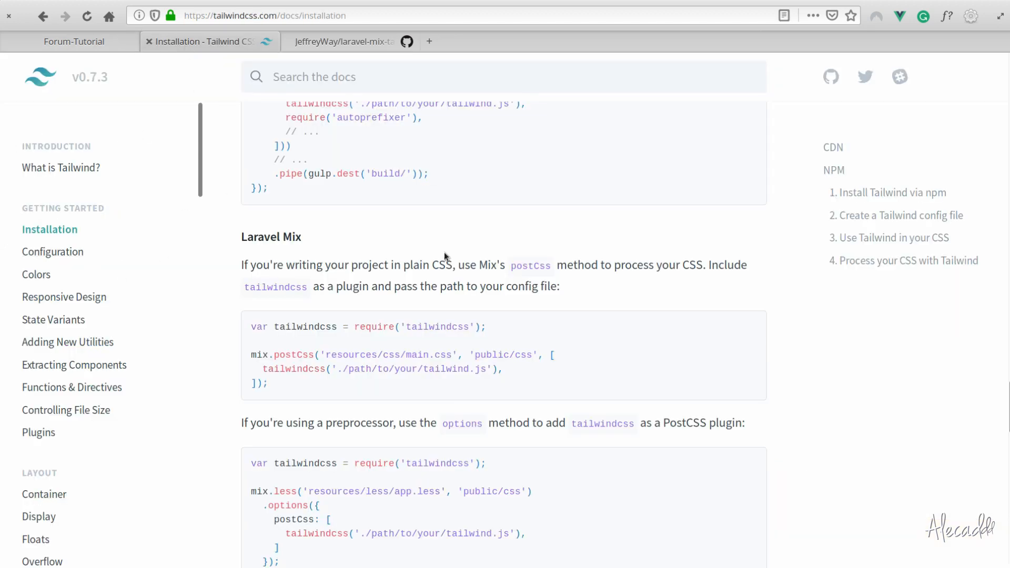
pyautogui.moveTo(52, 252)
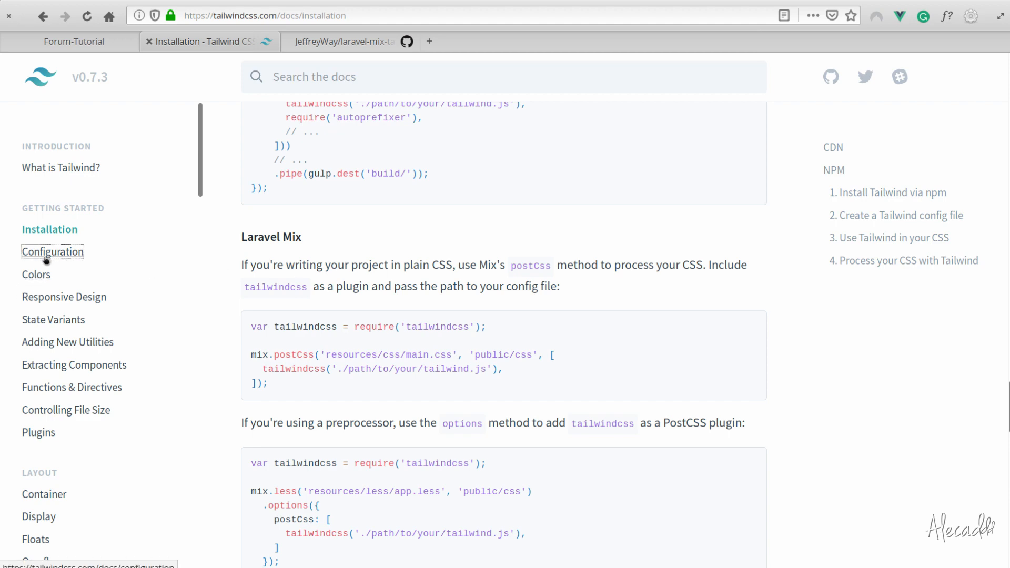
pyautogui.click(52, 251)
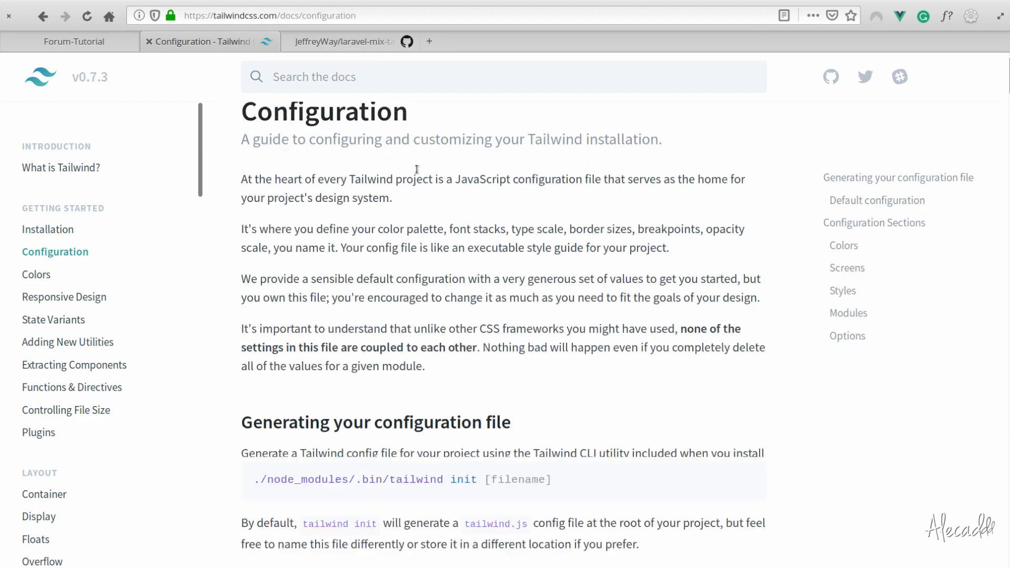
pyautogui.scroll(-3)
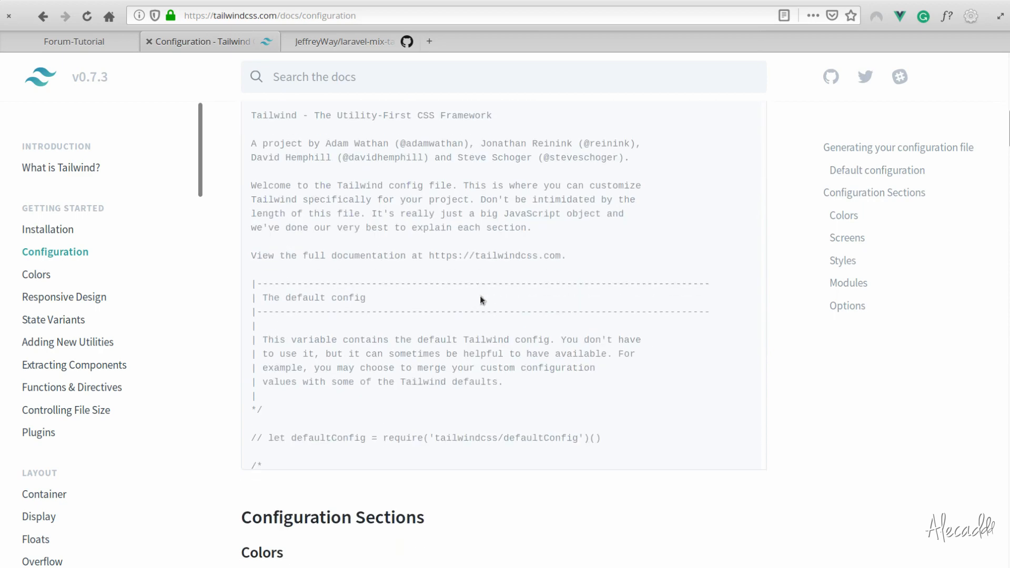
pyautogui.scroll(-3)
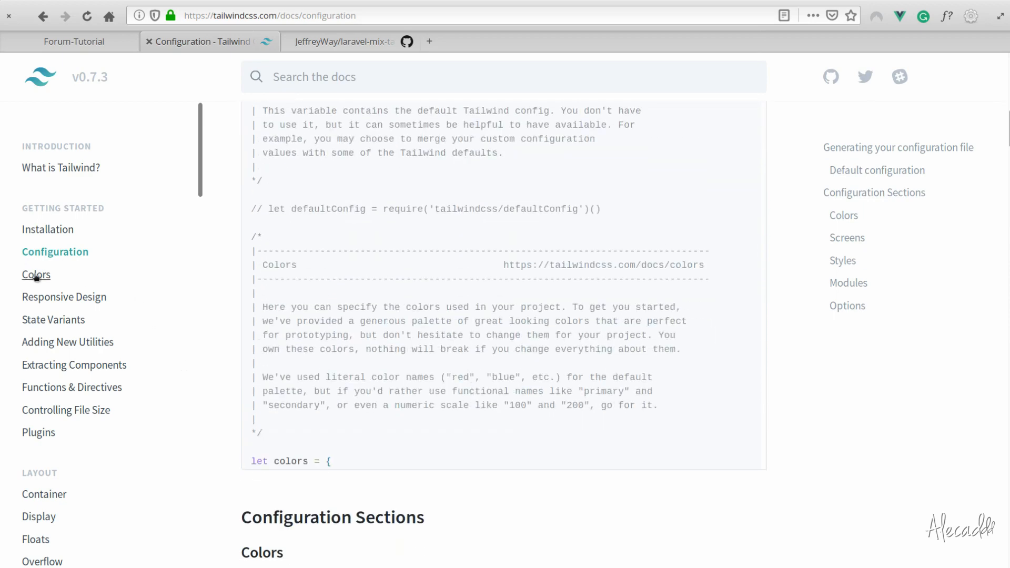
pyautogui.click(35, 275)
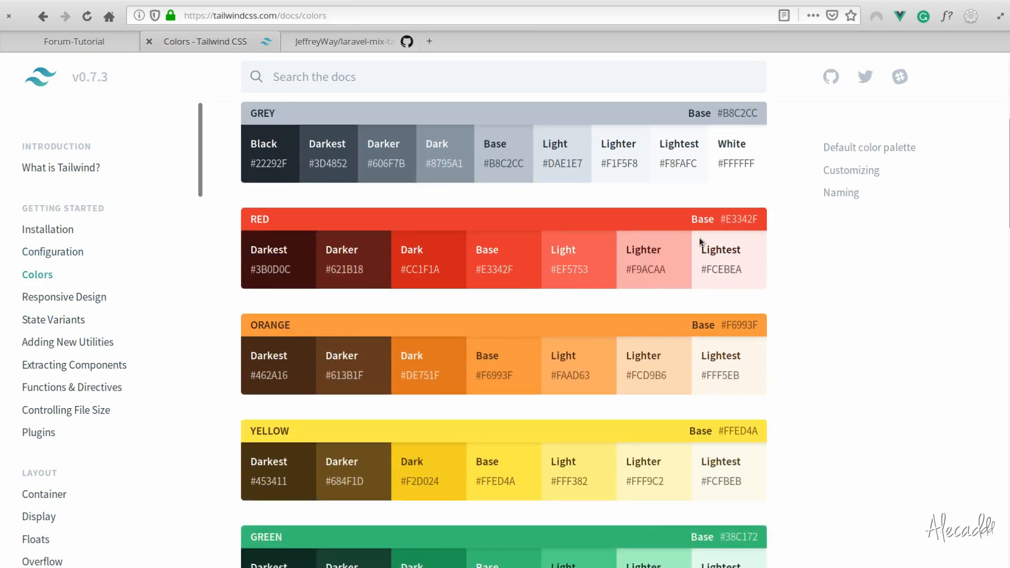
pyautogui.scroll(-3)
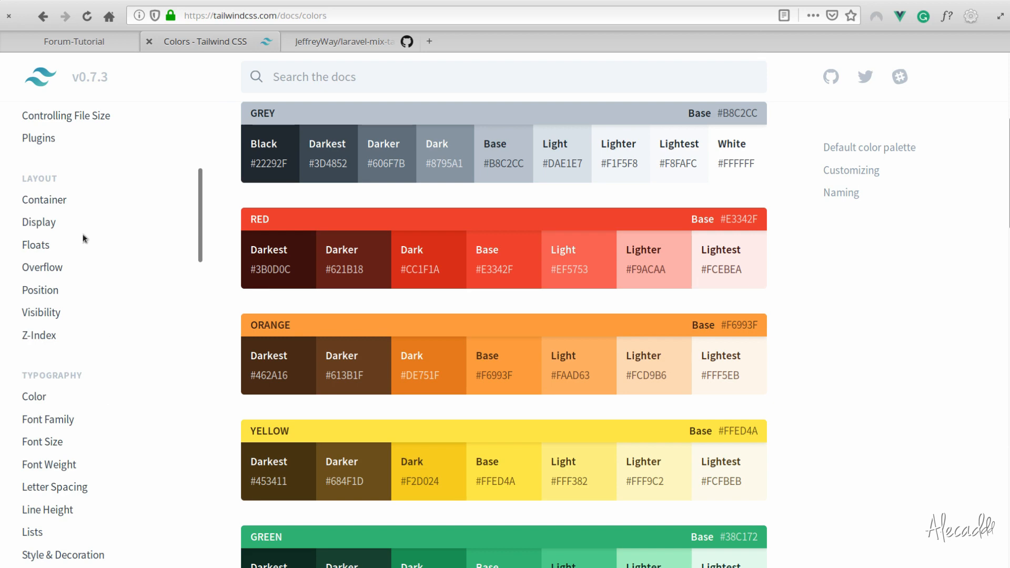
pyautogui.moveTo(43, 200)
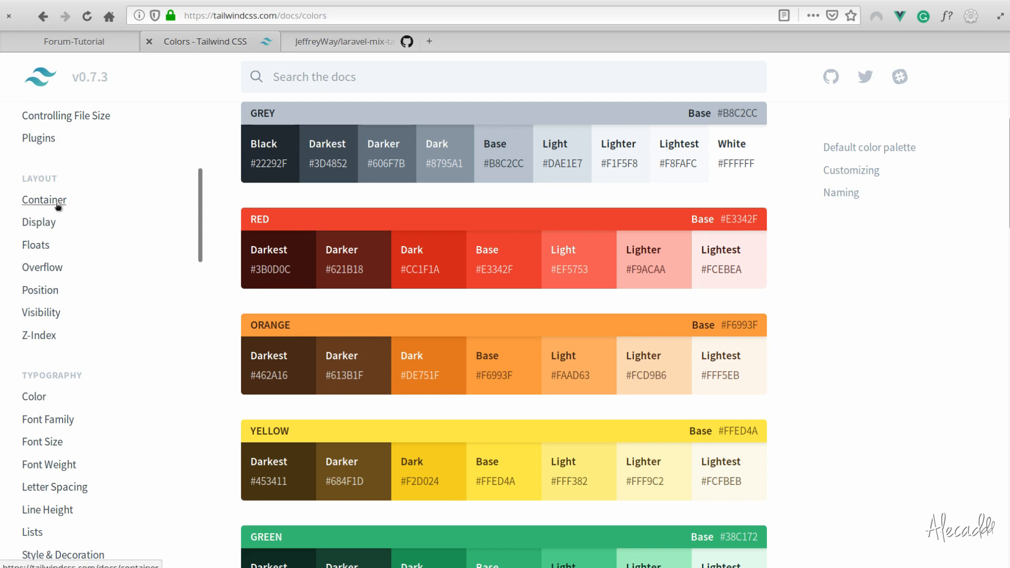
# Visit the Display utilities page, then bring up the Background Color reference listing bg-black and friends
pyautogui.click(44, 200)
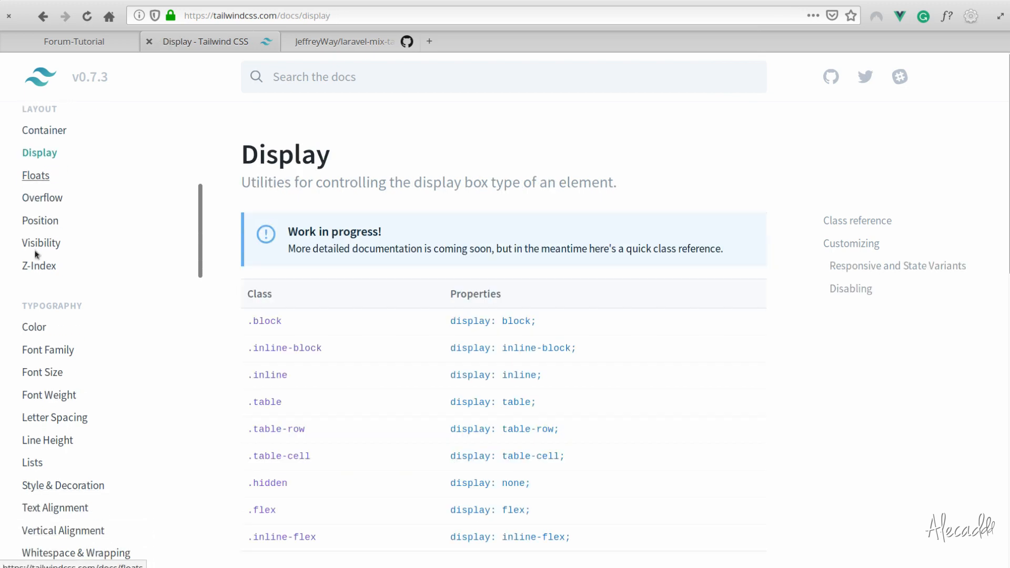
pyautogui.scroll(-3)
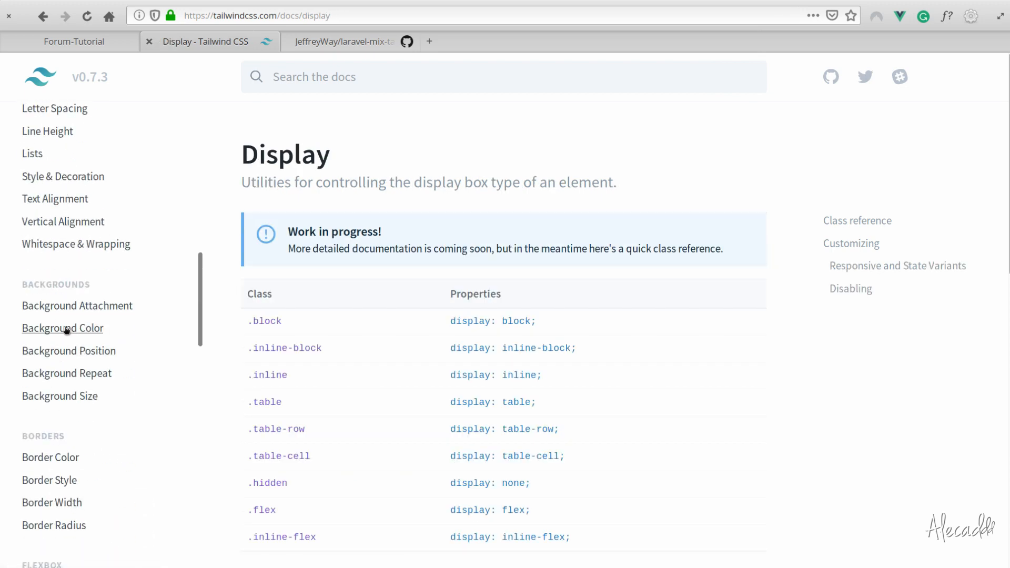
pyautogui.click(63, 328)
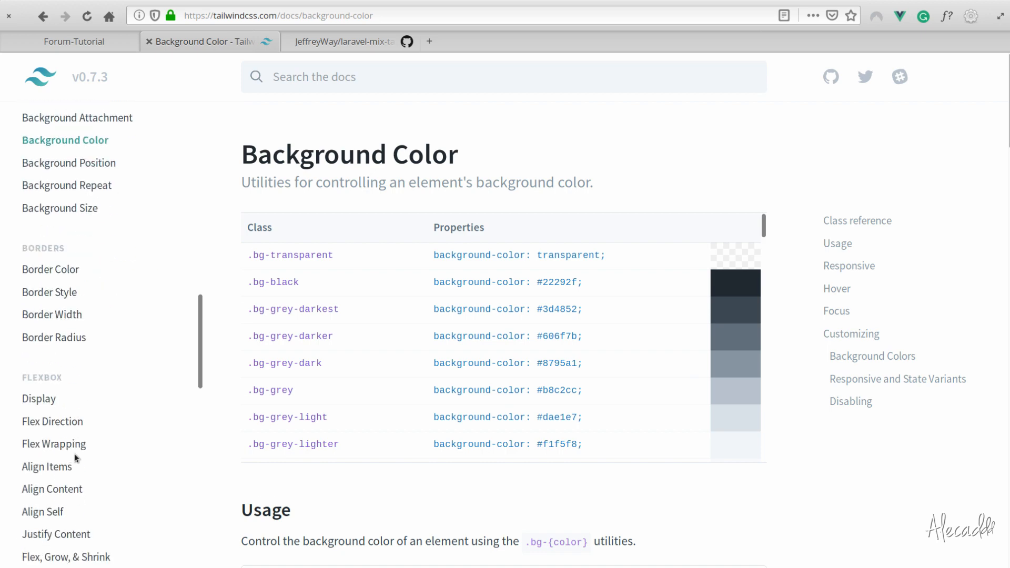
pyautogui.scroll(-3)
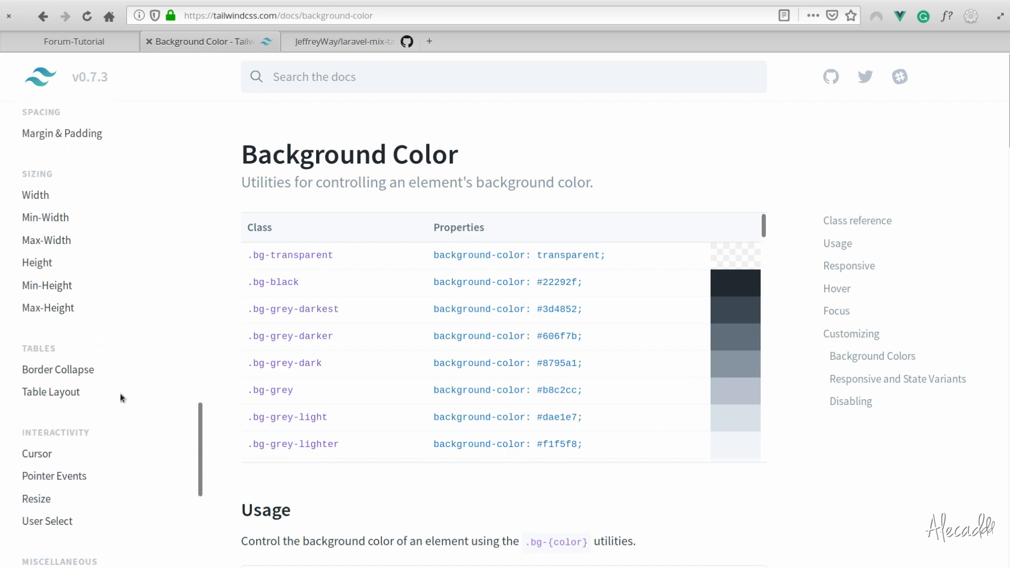
pyautogui.moveTo(348, 41)
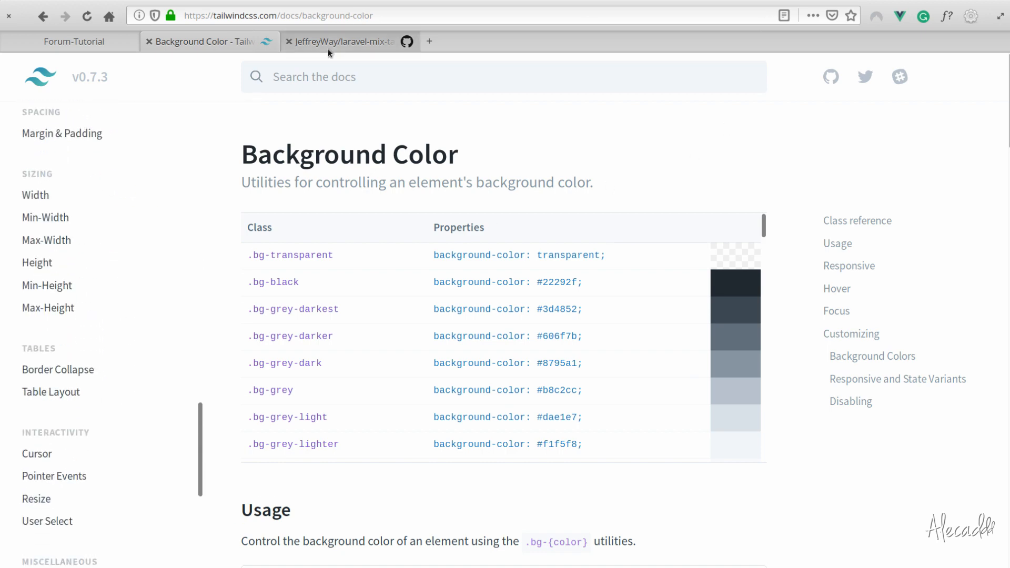